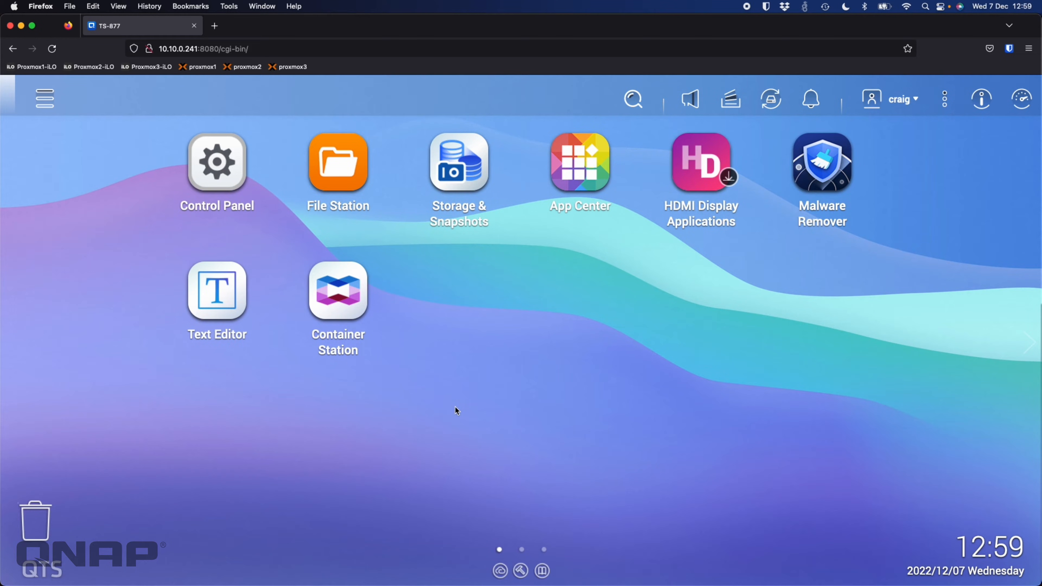
mouse_move(217, 169)
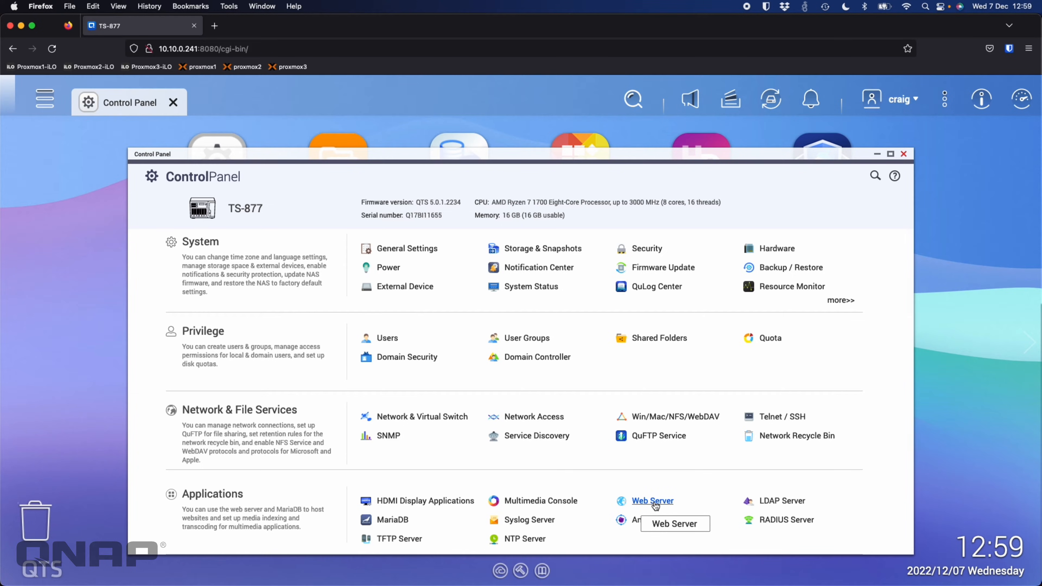
Show the Web Server page: enabled on port 80, HTTPS on 8081, with its access links below.
click(652, 501)
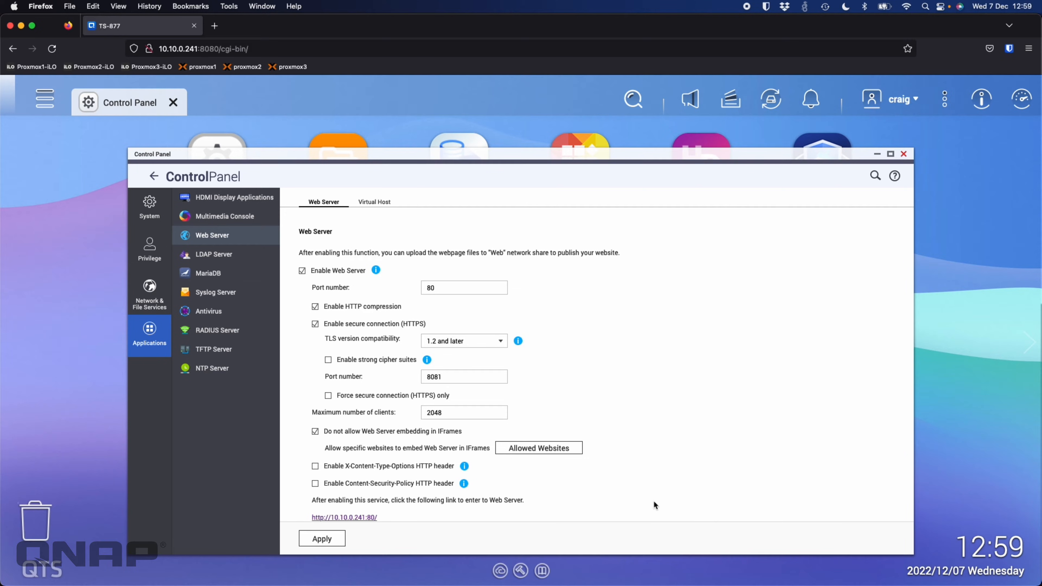
mouse_move(340, 282)
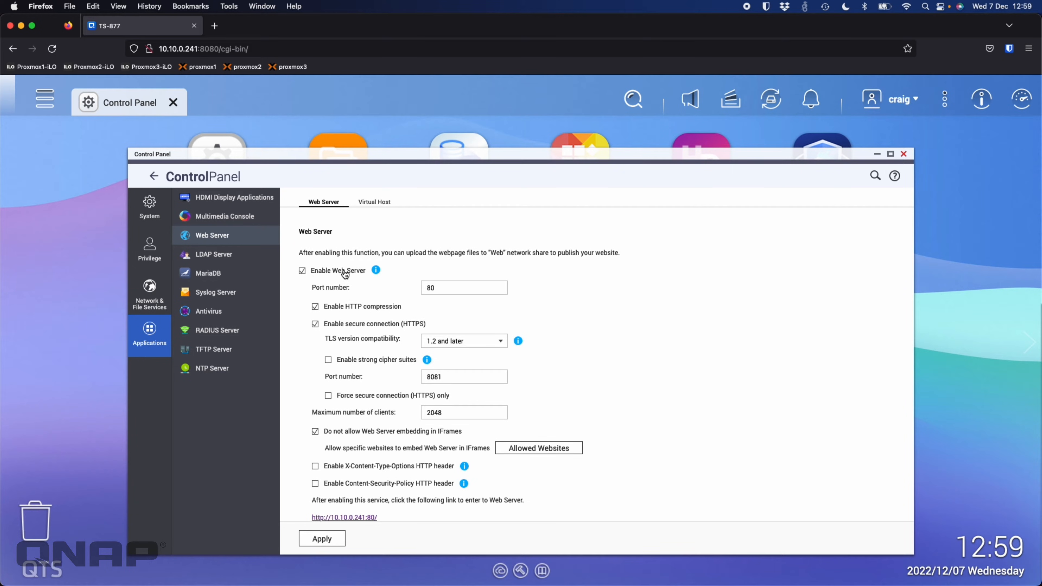
mouse_move(408, 332)
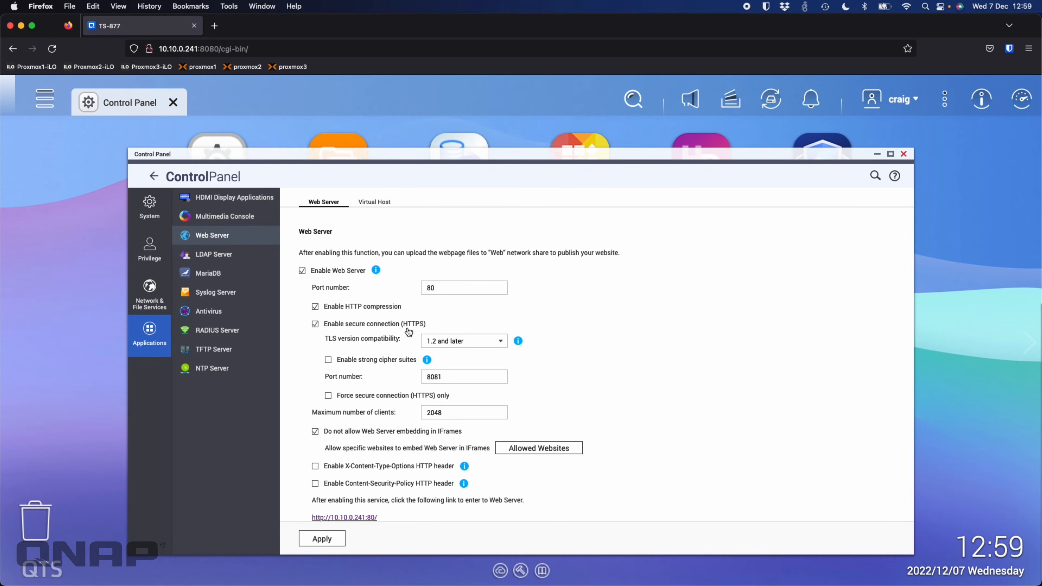
scroll(down, 3)
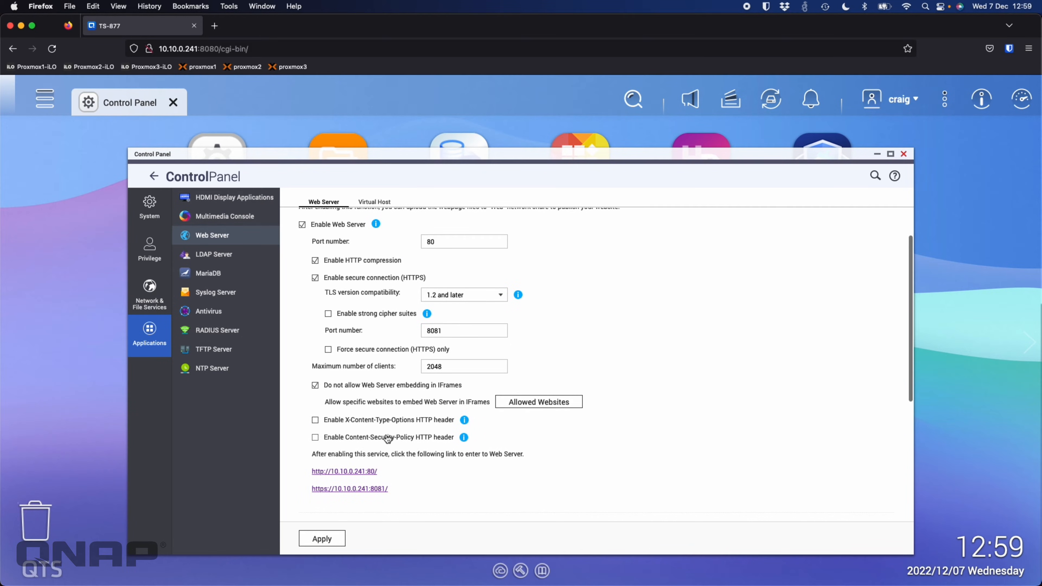
scroll(down, 3)
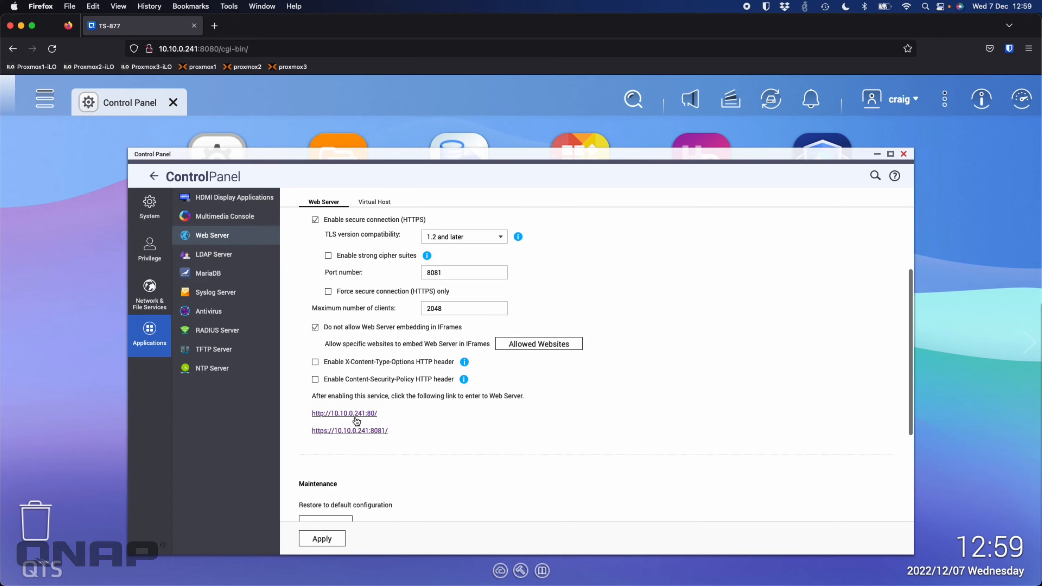
click(345, 413)
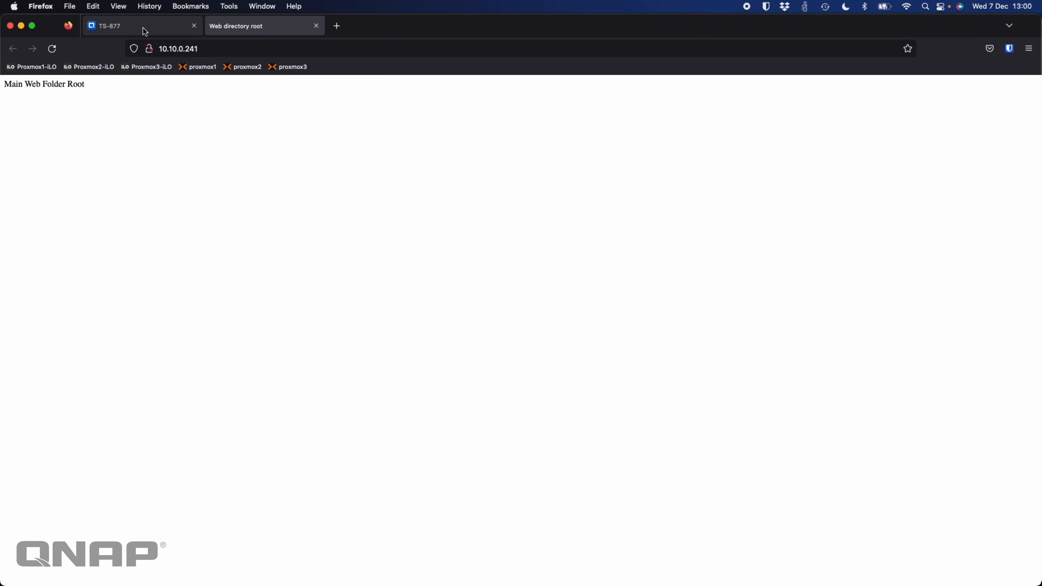
click(126, 26)
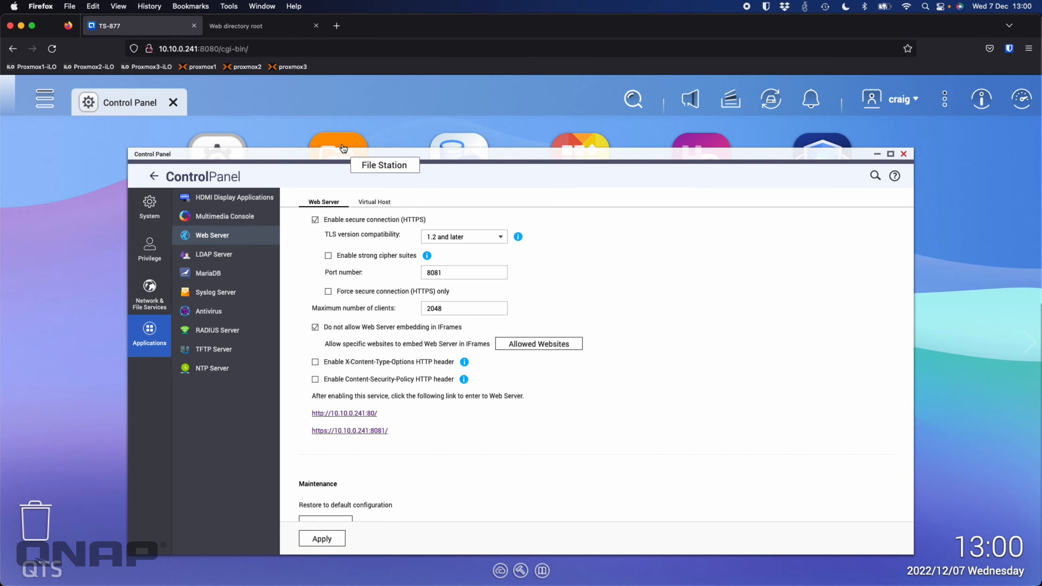
In File Station open DataVol1's Web folder and bring up the actions for index.html.
click(338, 148)
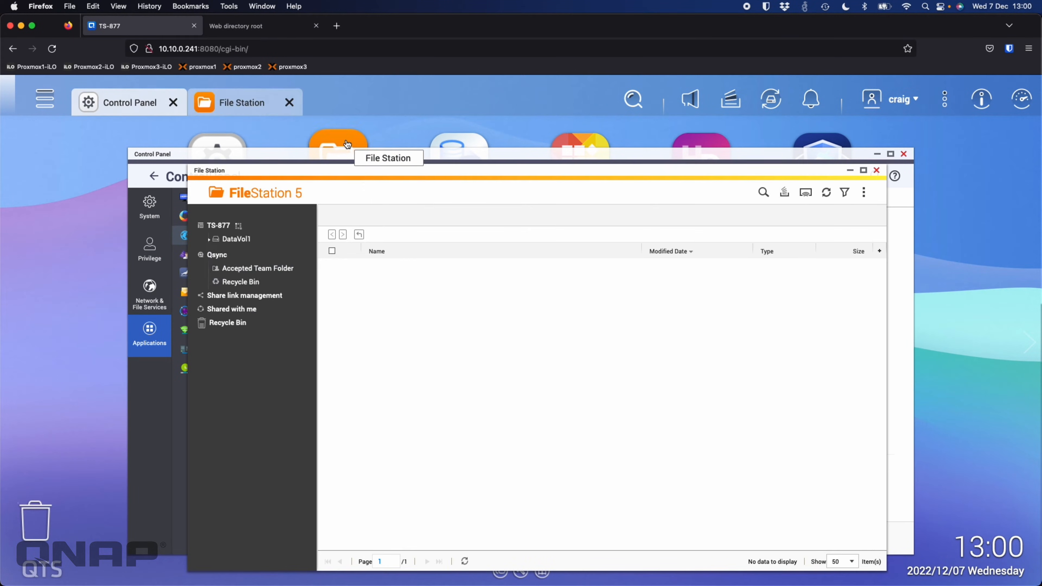
click(235, 238)
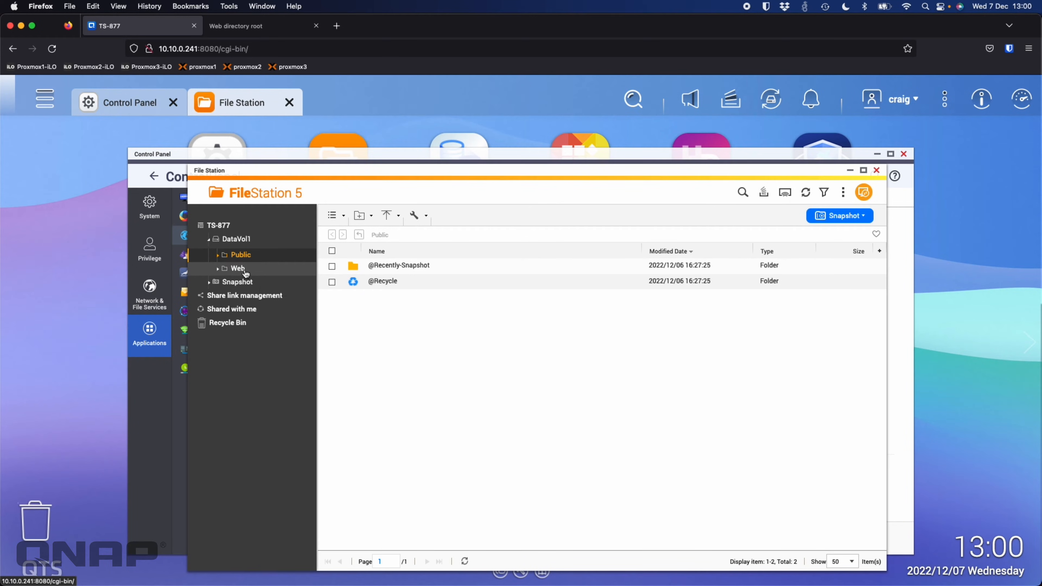
click(238, 268)
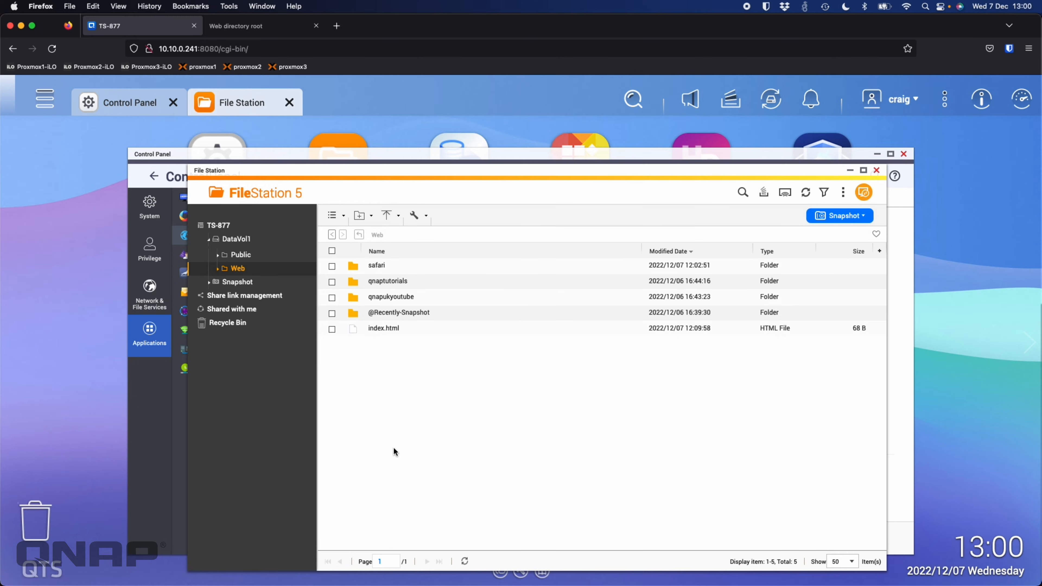
mouse_move(383, 363)
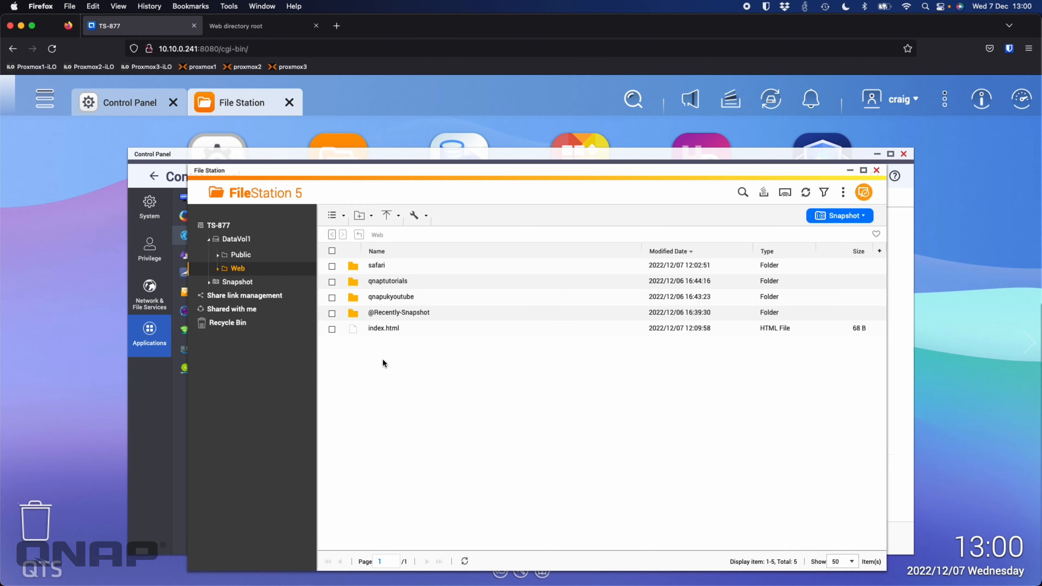
click(383, 328)
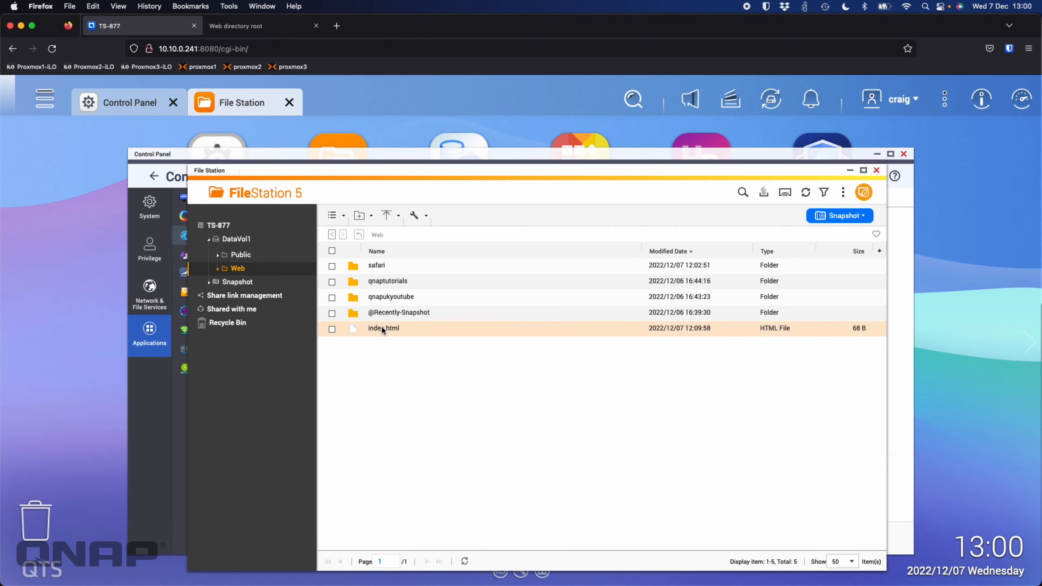
click(332, 328)
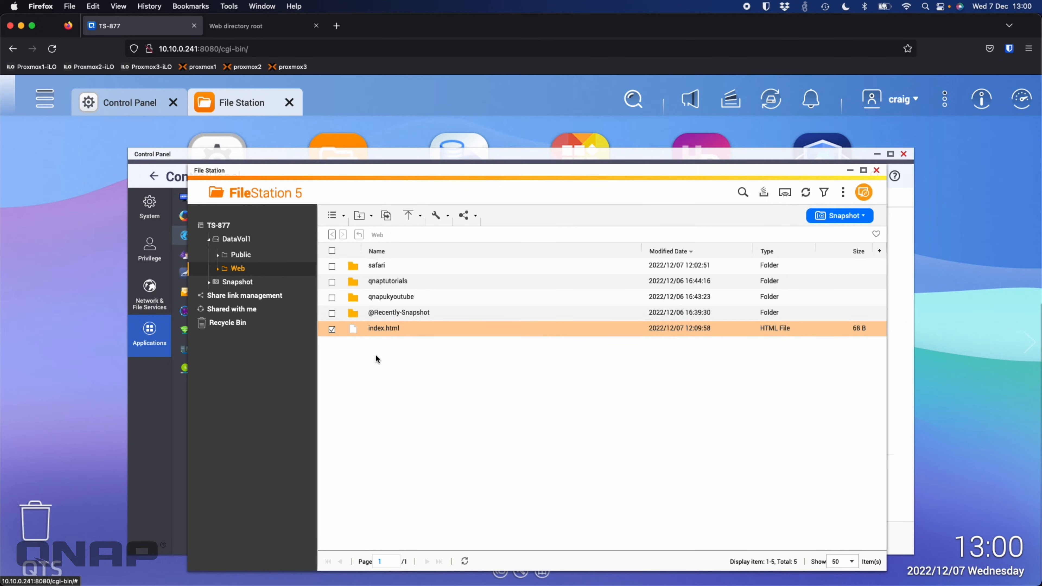
right_click(383, 327)
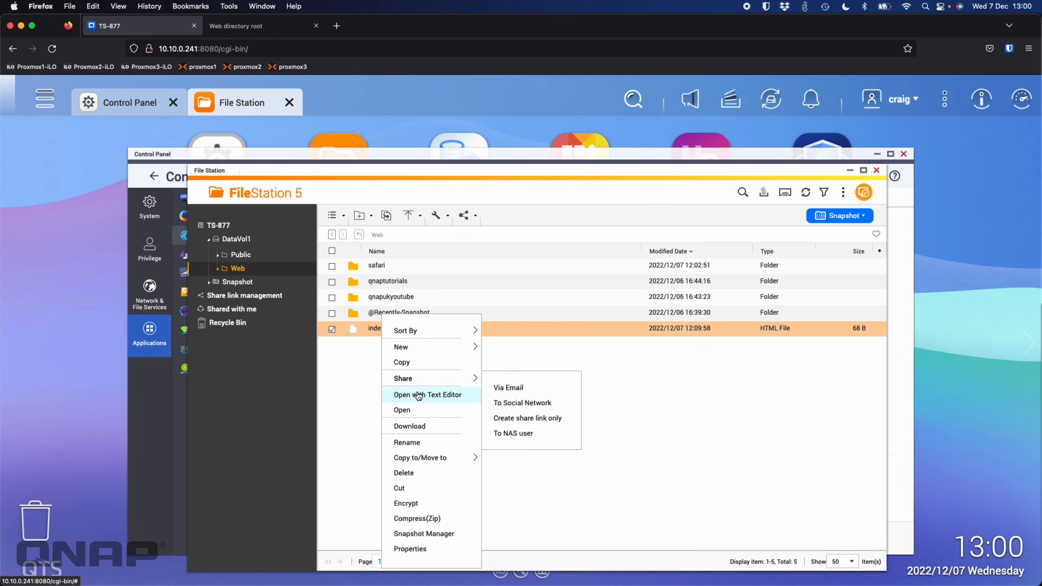
View index.html's Main Web Folder Root markup in Text Editor, then return to Control Panel.
click(427, 394)
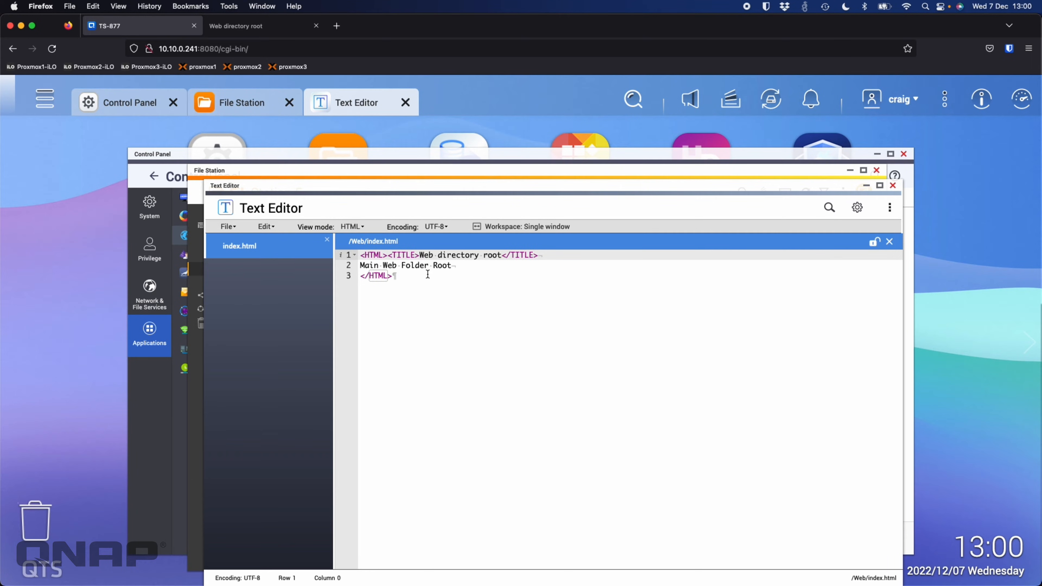
click(894, 185)
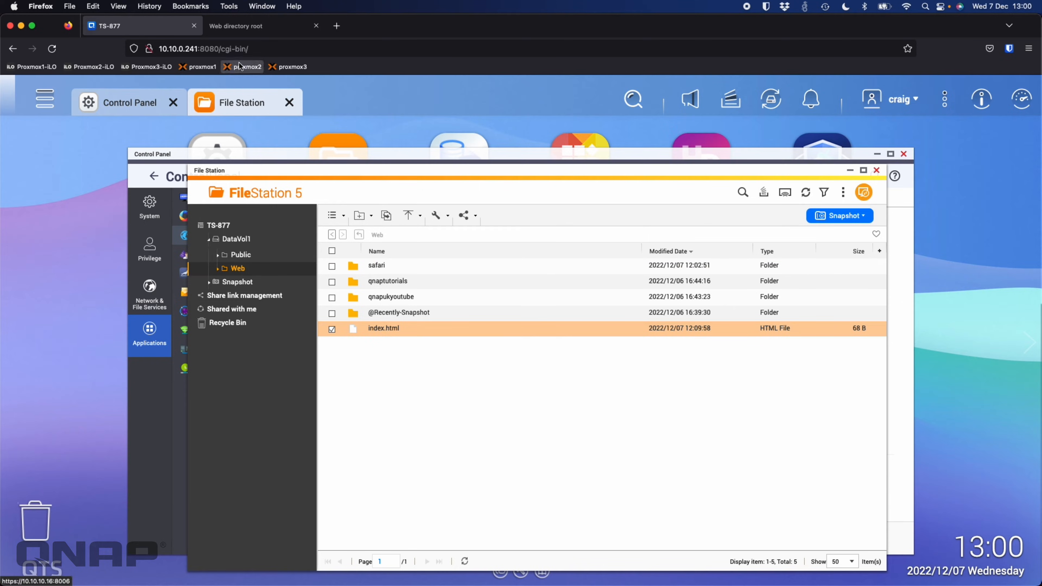
click(260, 25)
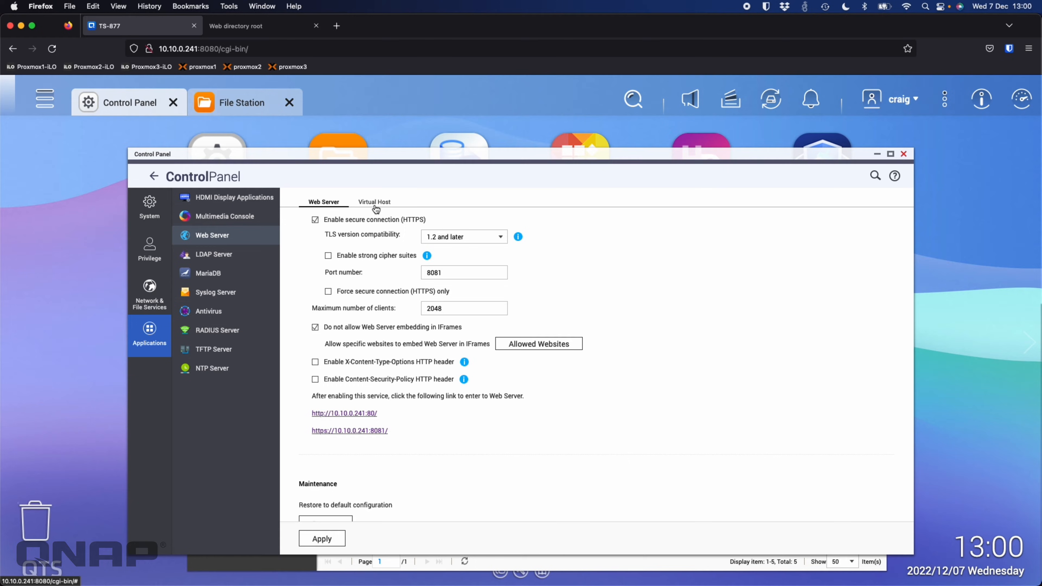
Show the Virtual Host page, enabled but with no hosts yet.
click(374, 202)
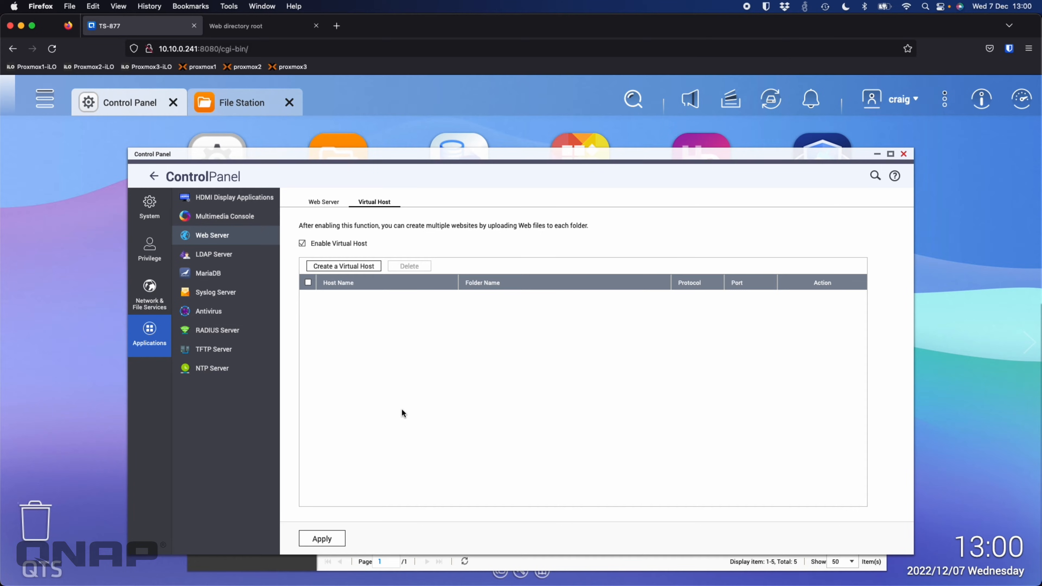
mouse_move(346, 276)
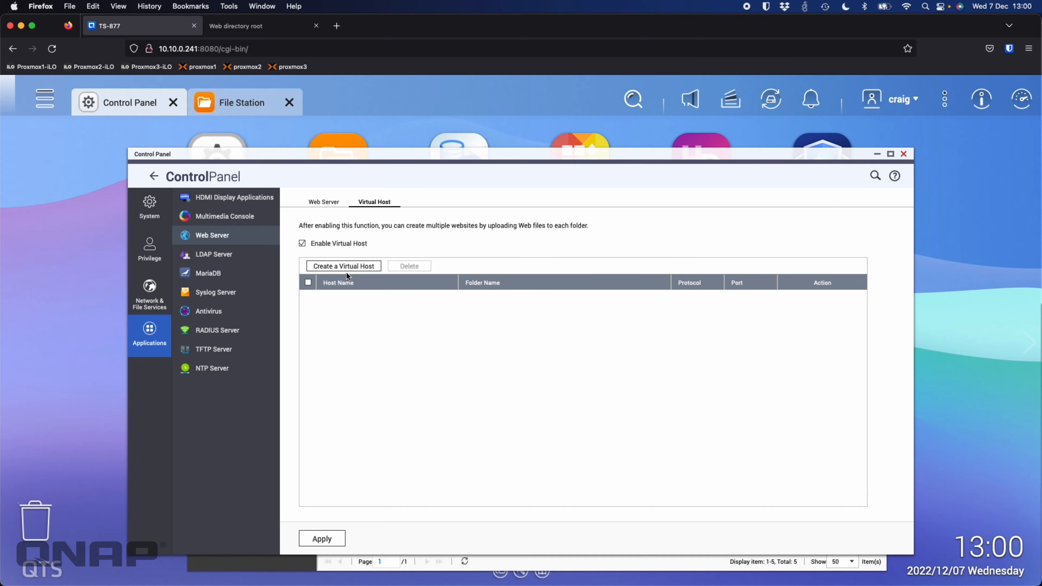
mouse_move(344, 266)
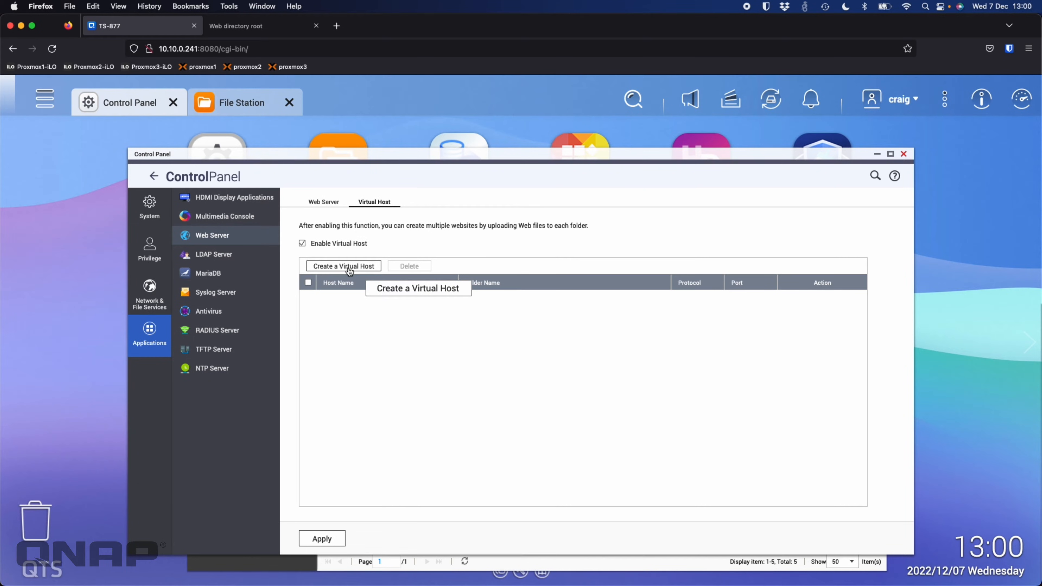
click(343, 266)
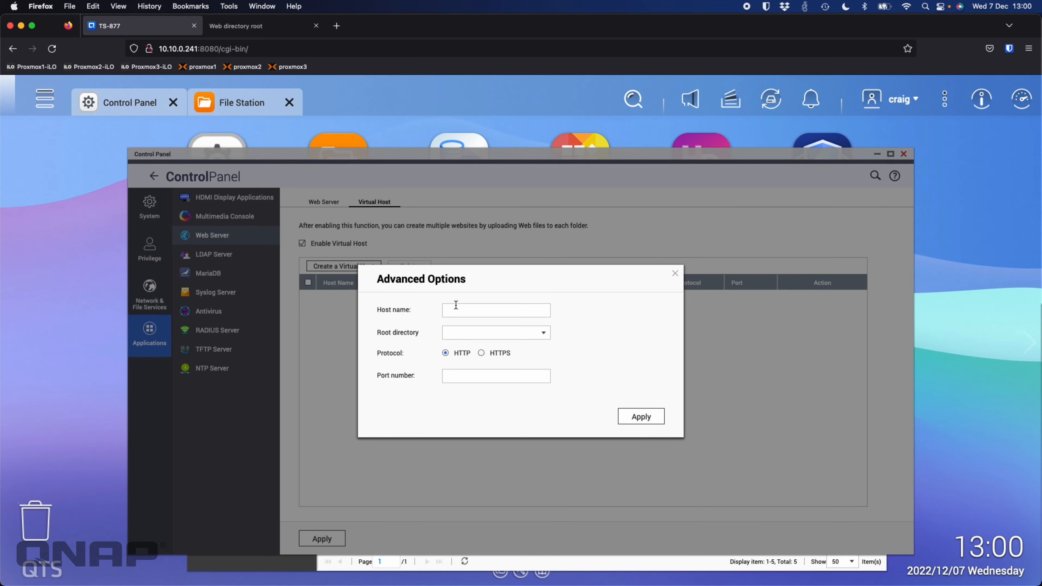
click(495, 310)
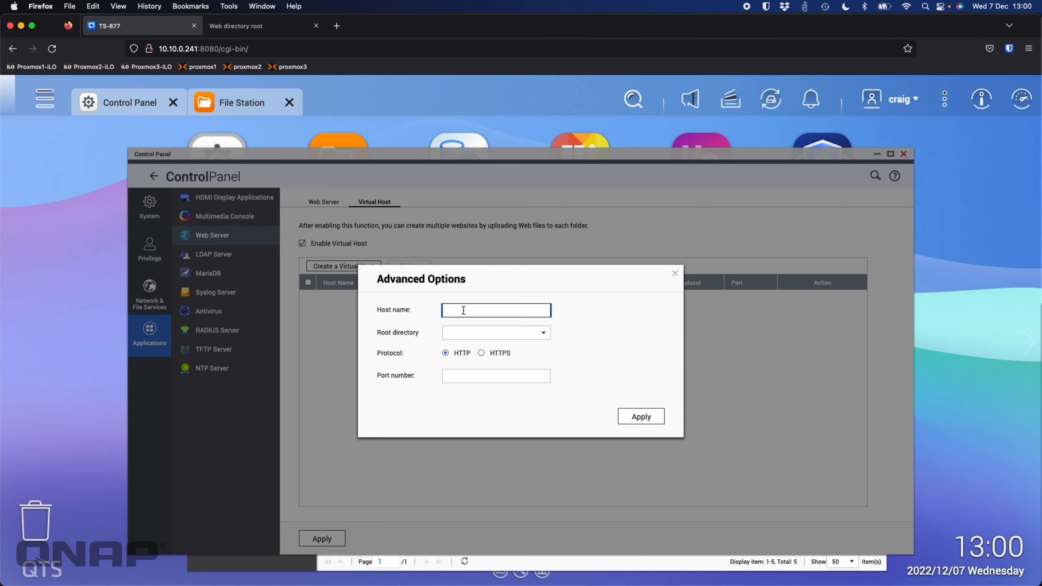
text(www.)
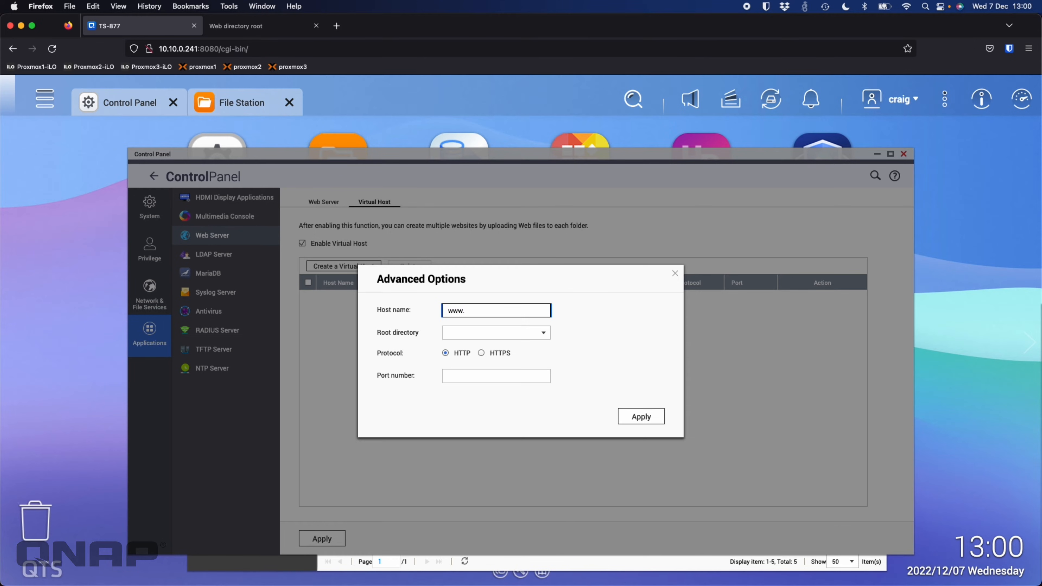
text(safarifromy)
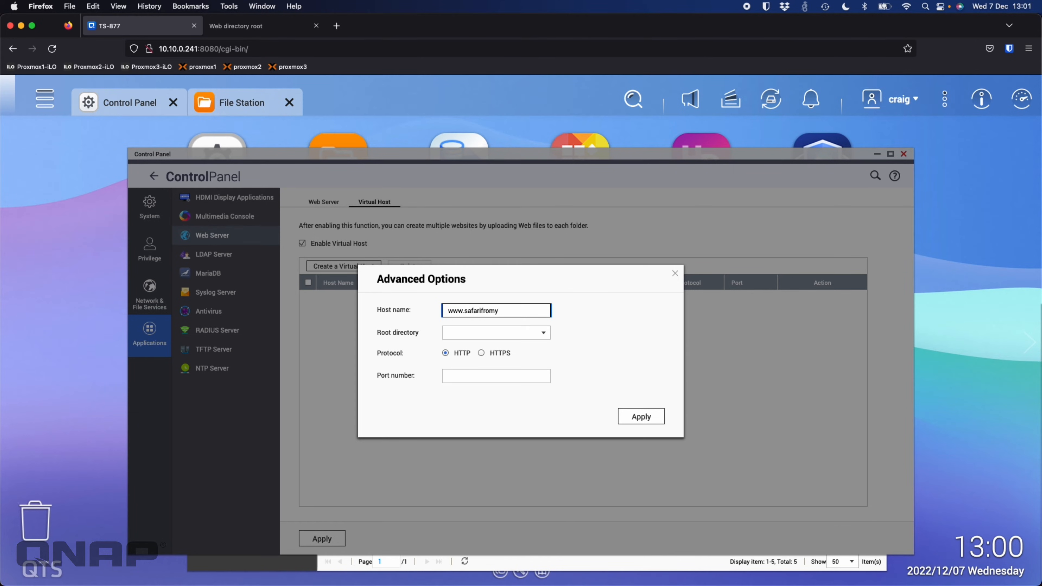
text(outube.com)
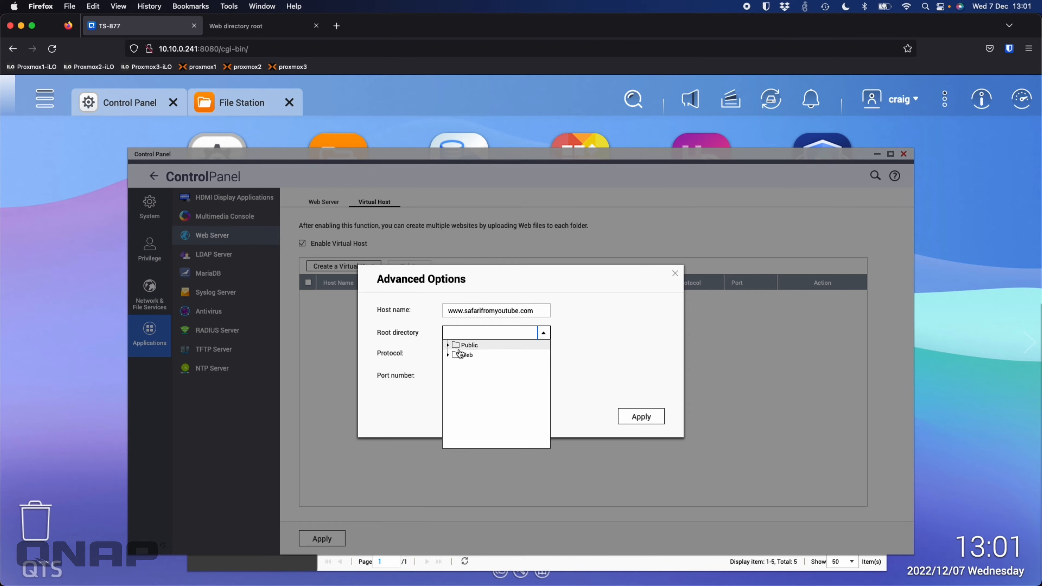
click(448, 354)
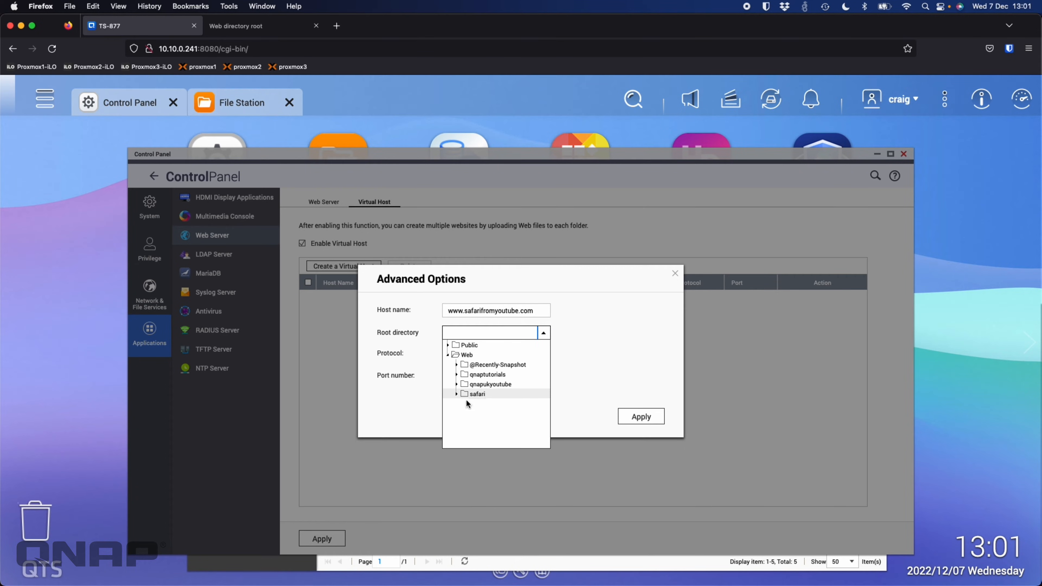
click(475, 393)
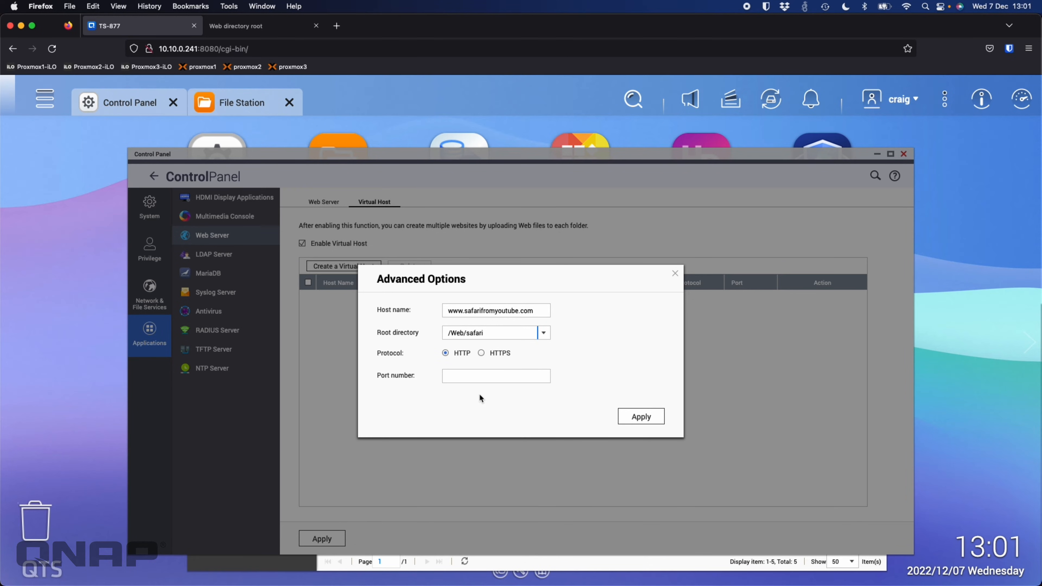
text(80)
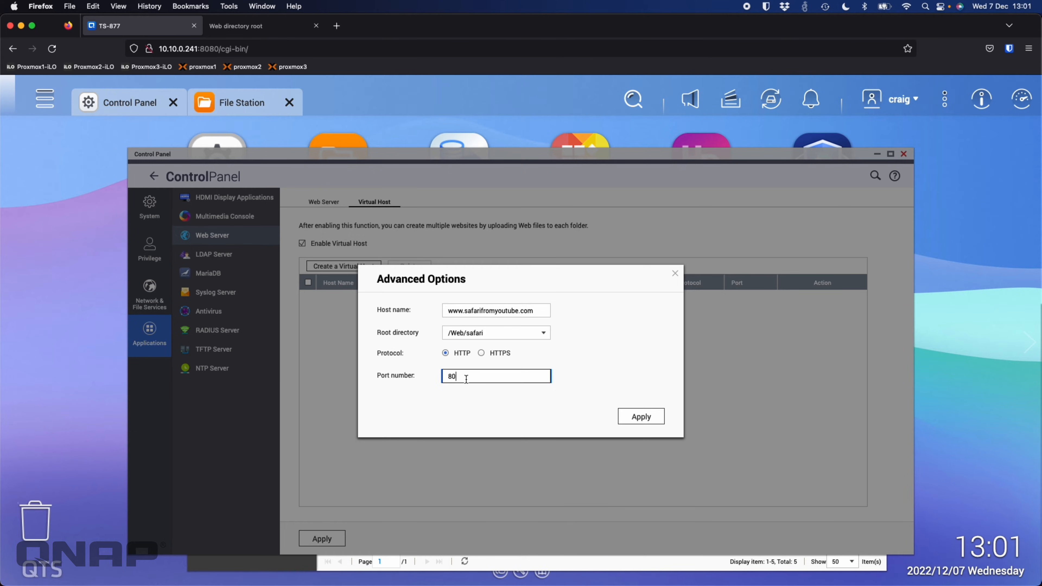
mouse_move(520, 327)
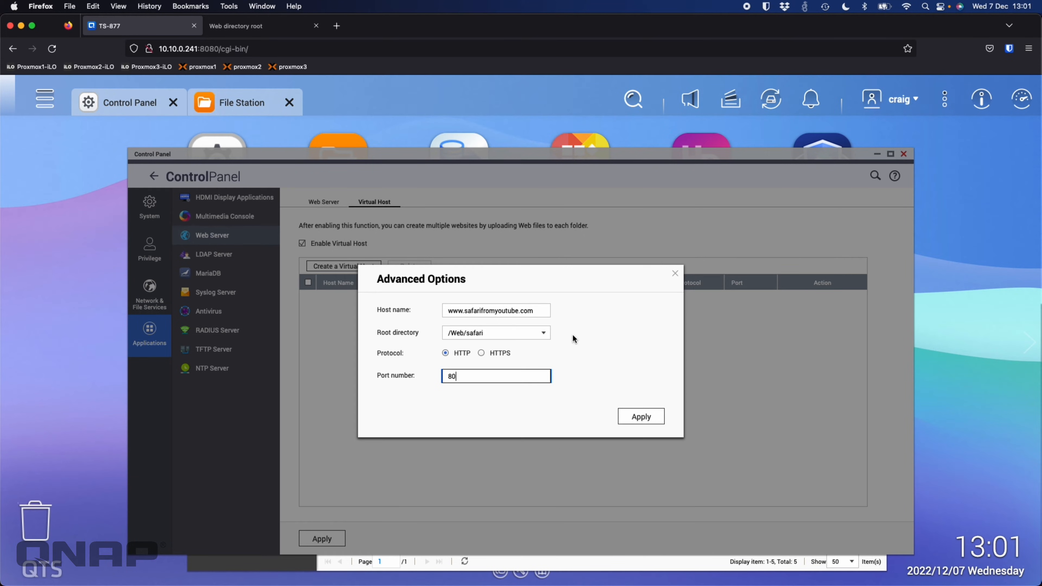
click(640, 417)
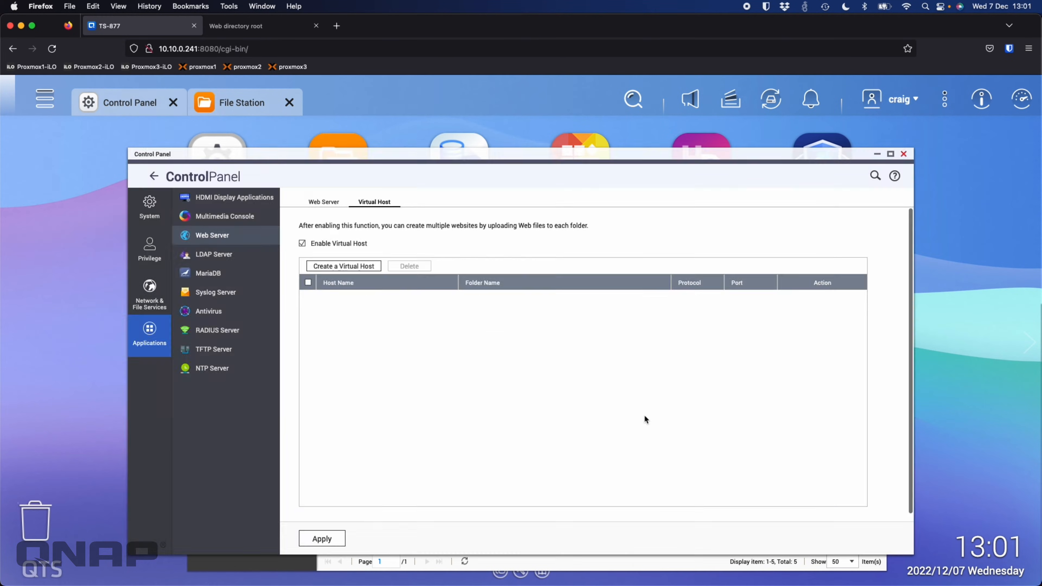
click(343, 266)
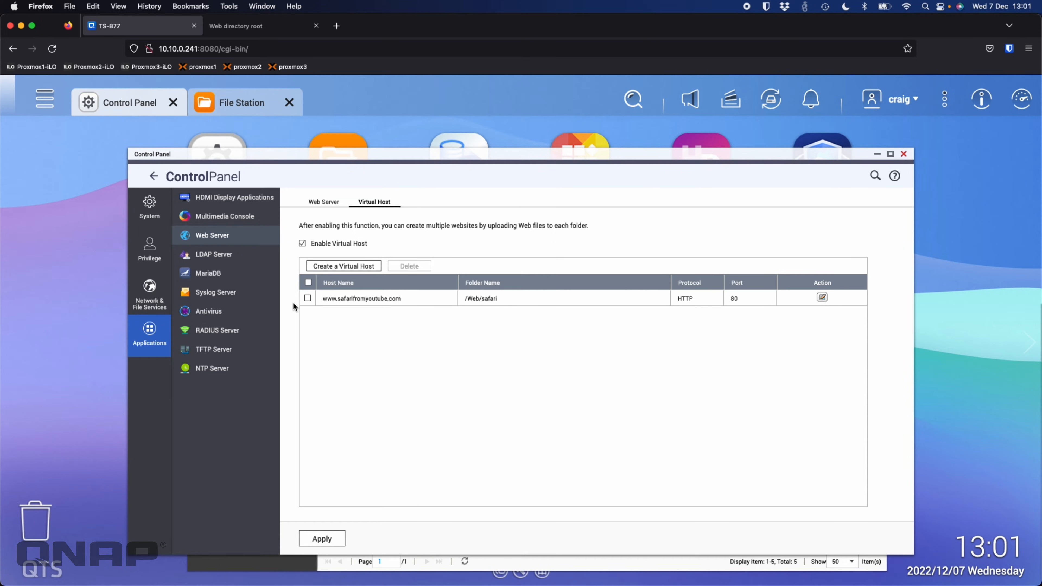
mouse_move(377, 298)
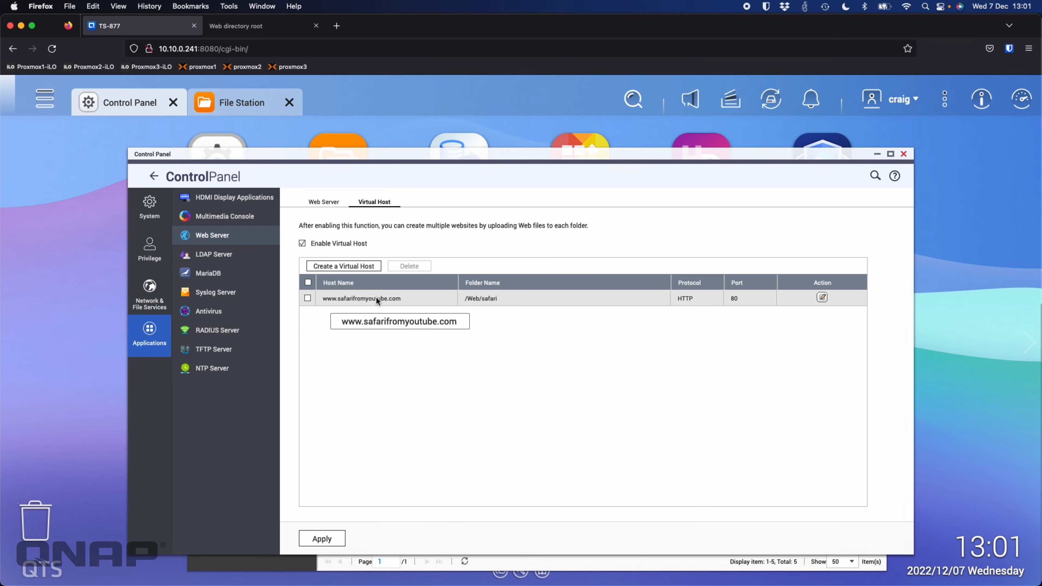
click(324, 202)
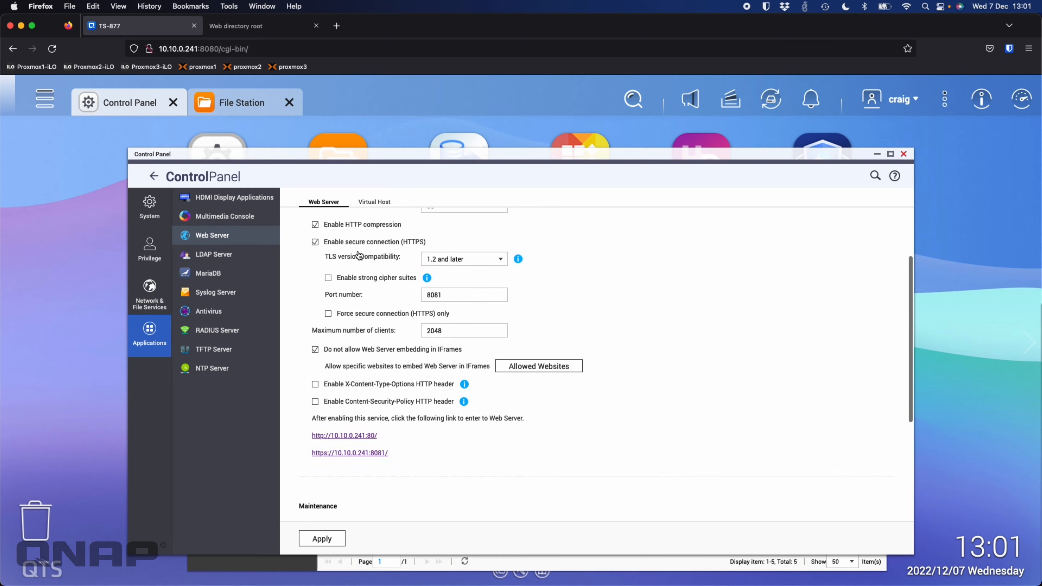
scroll(up, 3)
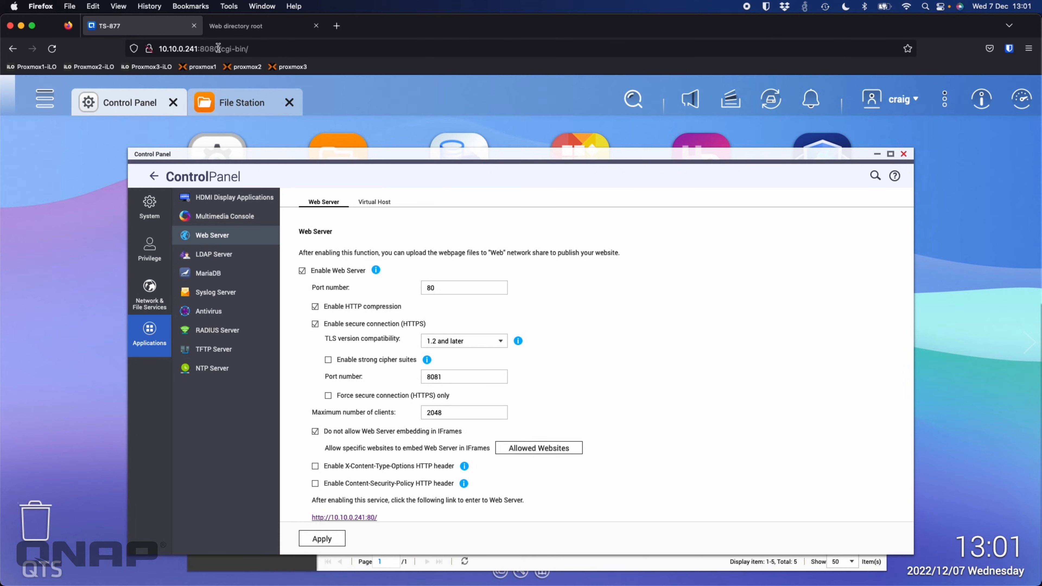
mouse_move(418, 267)
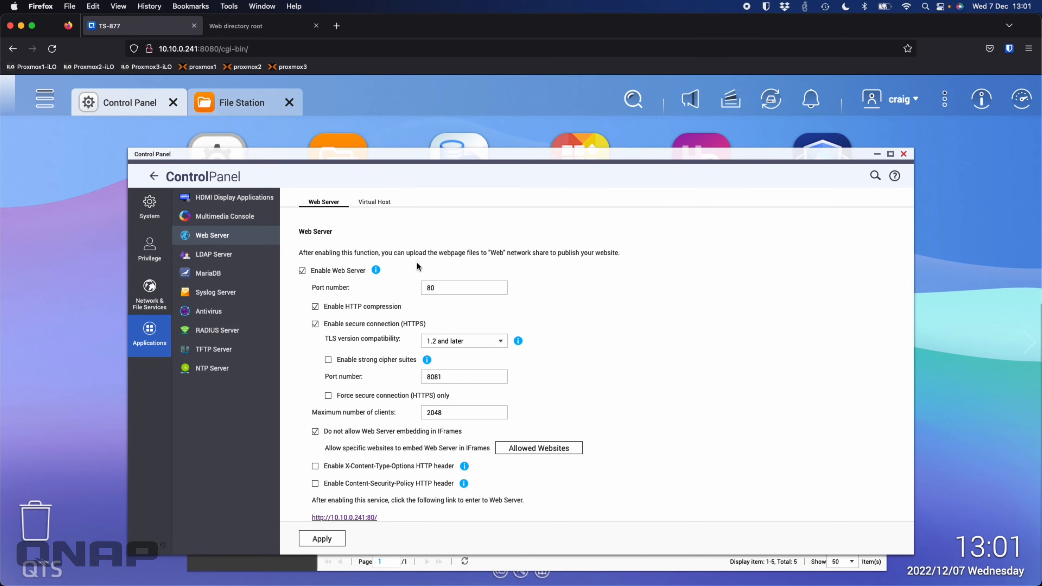
mouse_move(476, 272)
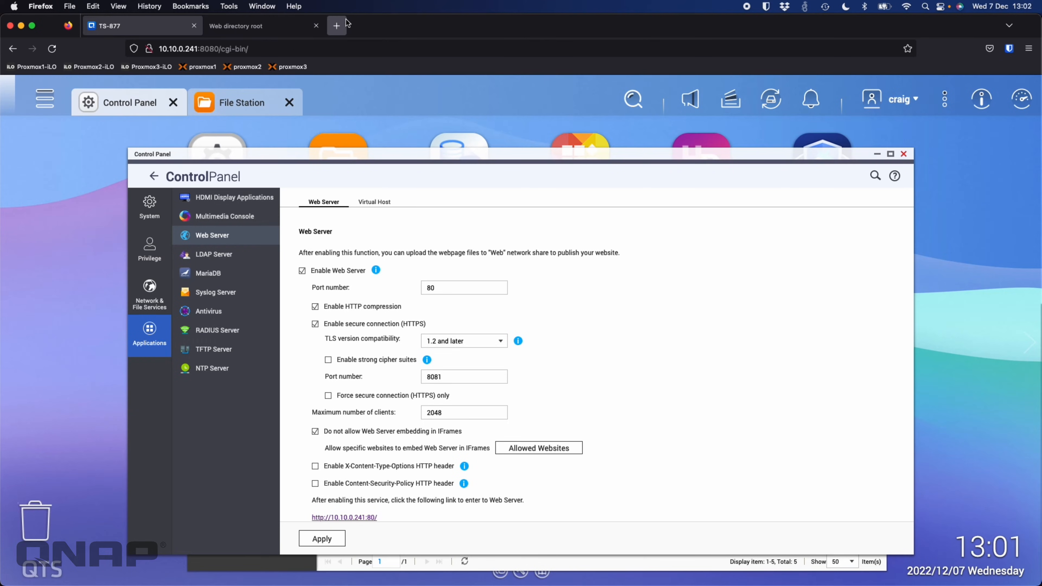
mouse_move(371, 167)
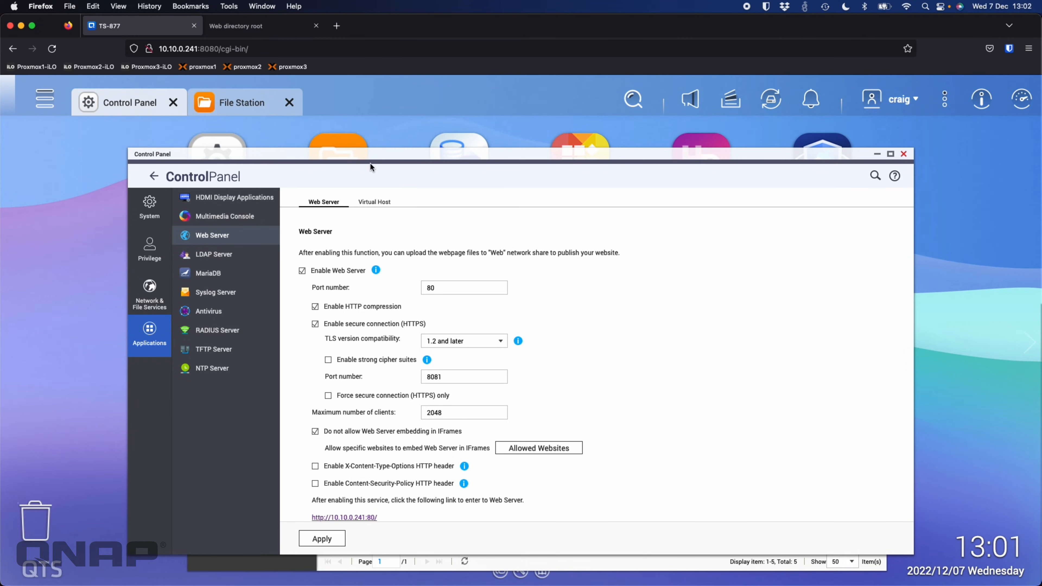
click(374, 202)
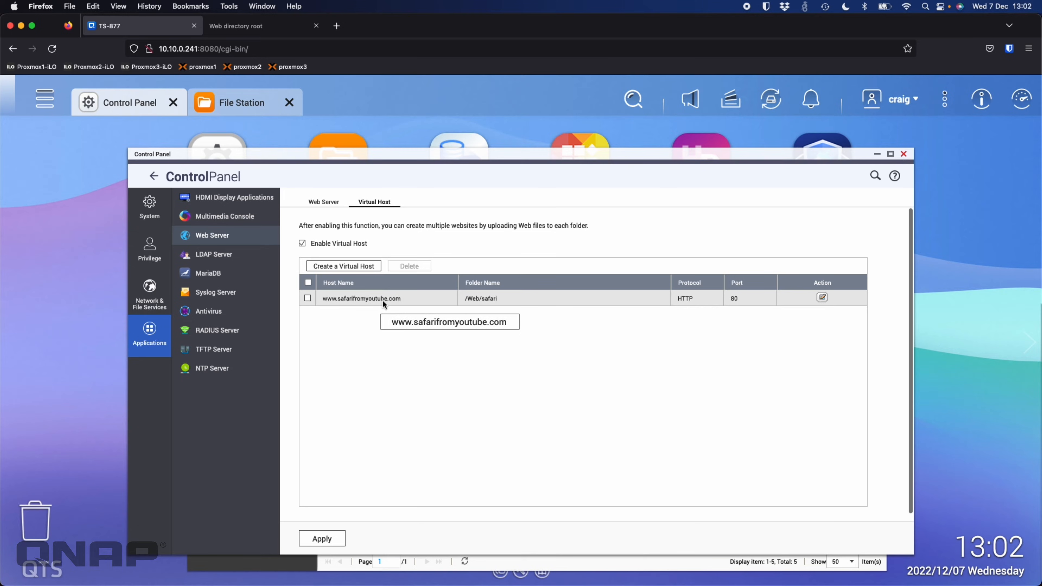
click(335, 26)
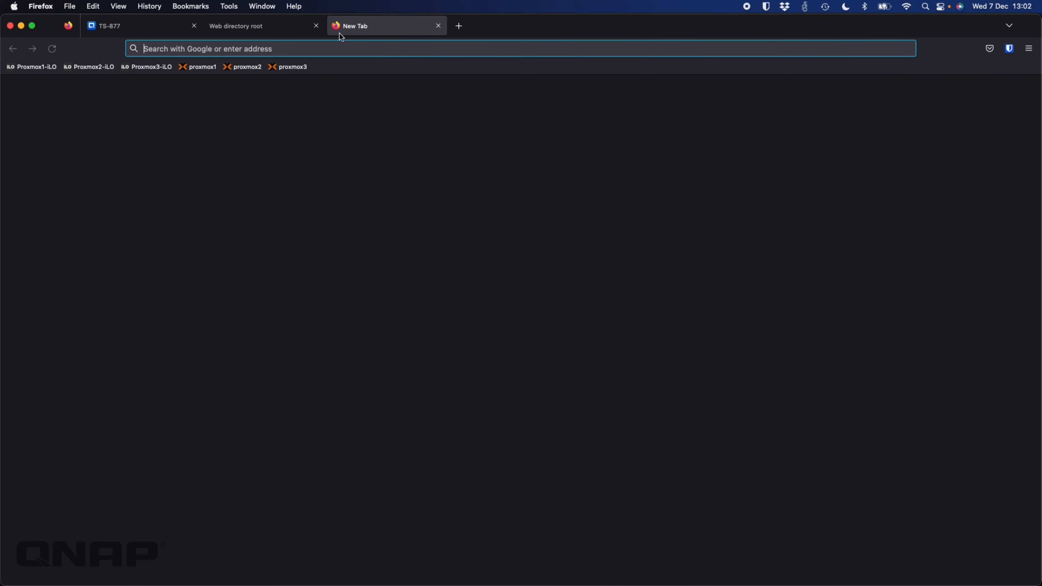
text(wwww.safari)
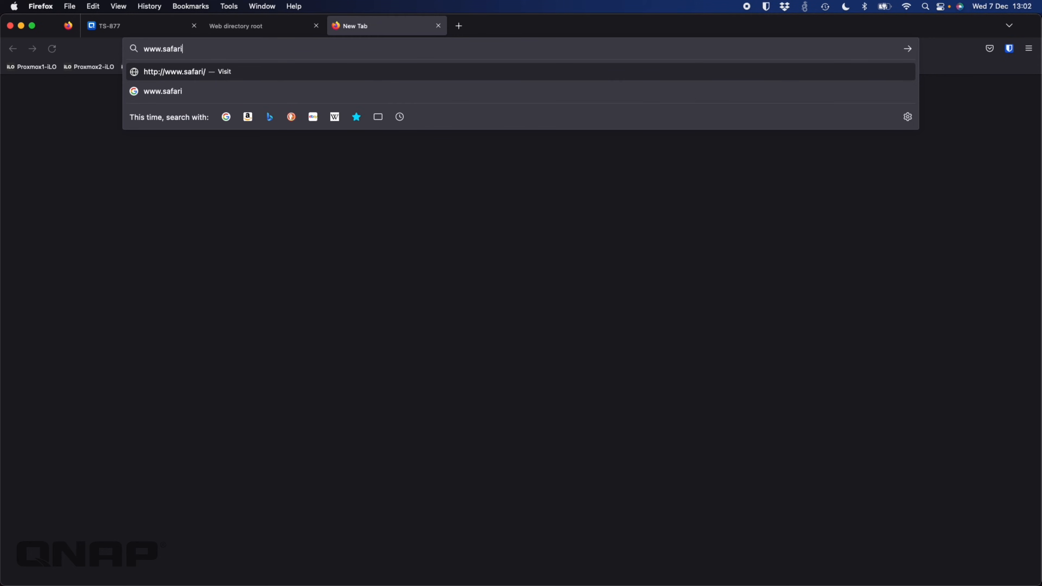
text(fromyoutue)
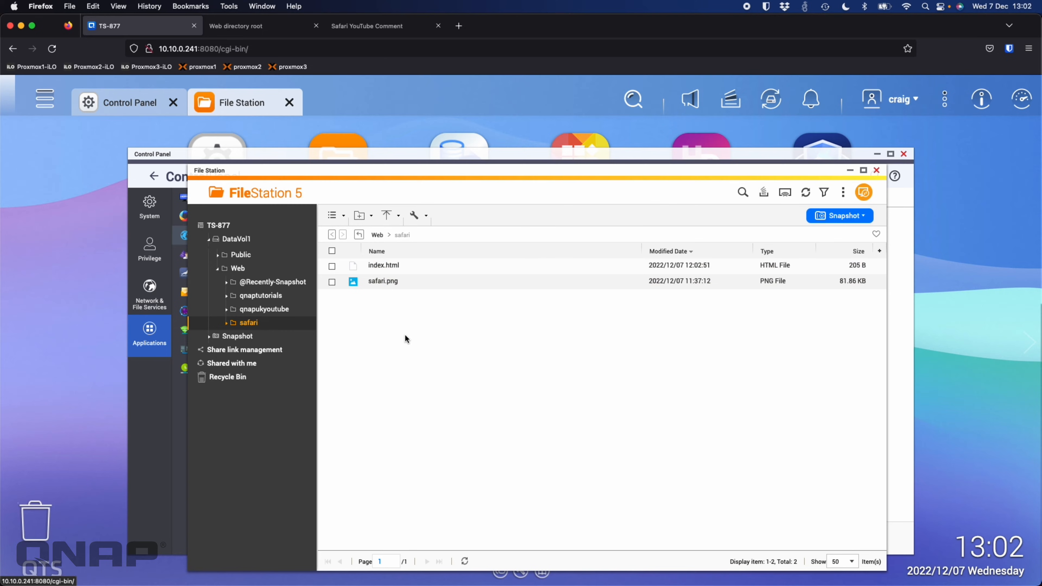
mouse_move(382, 281)
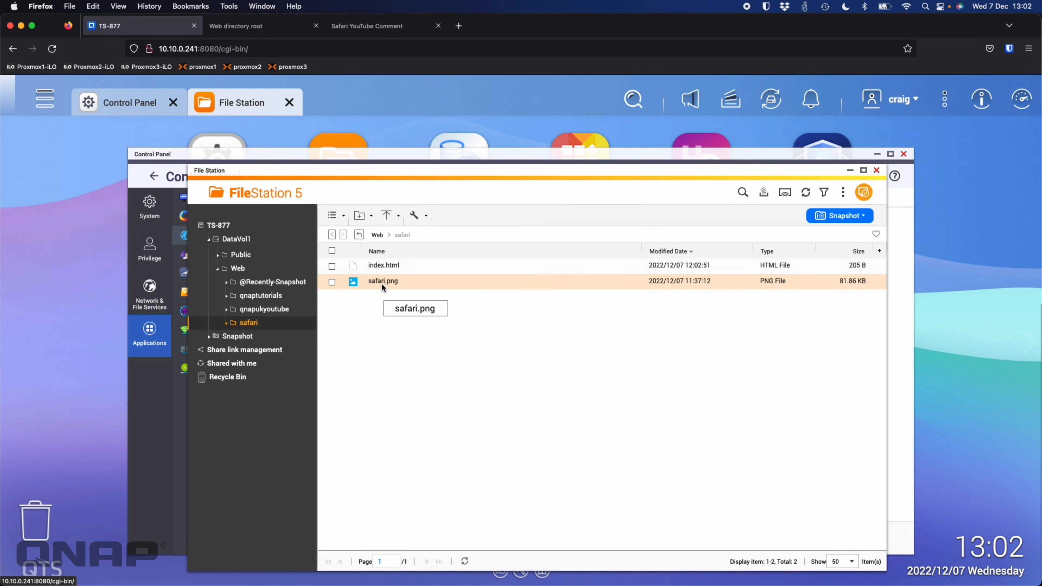
View /Web/safari/index.html's markup in Text Editor, then close it and File Station.
click(332, 265)
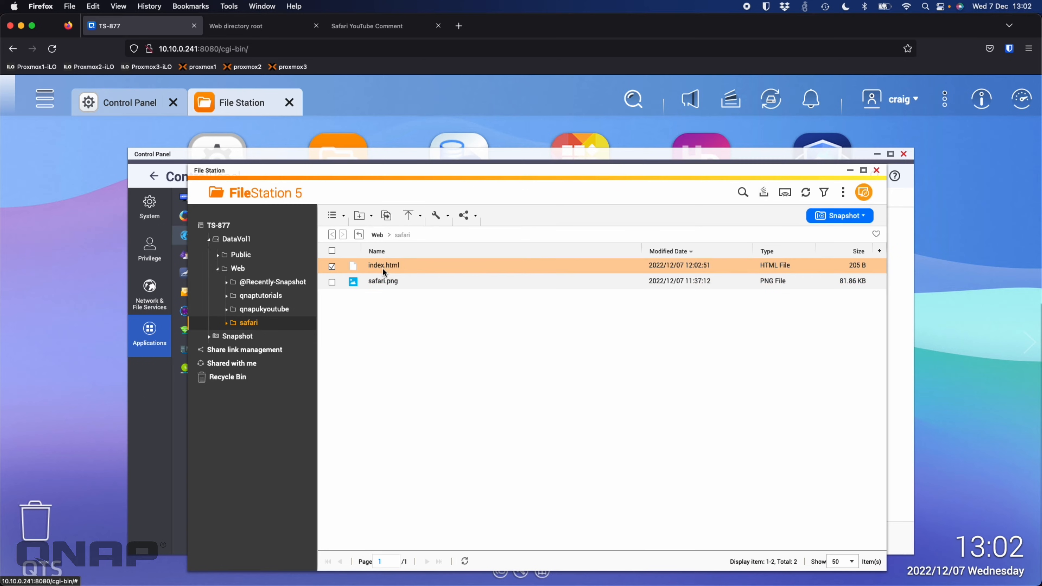
right_click(382, 265)
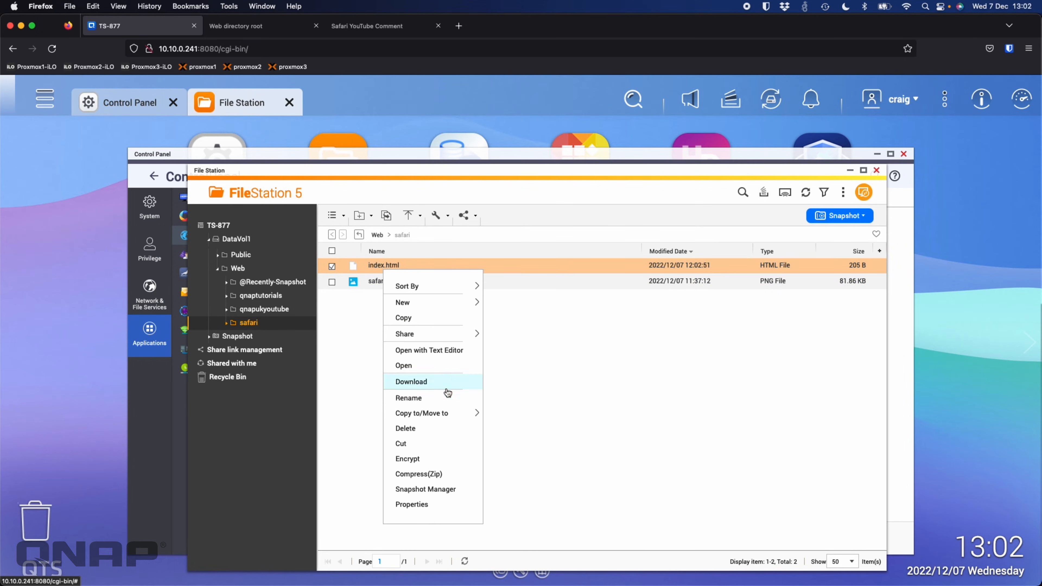
click(430, 350)
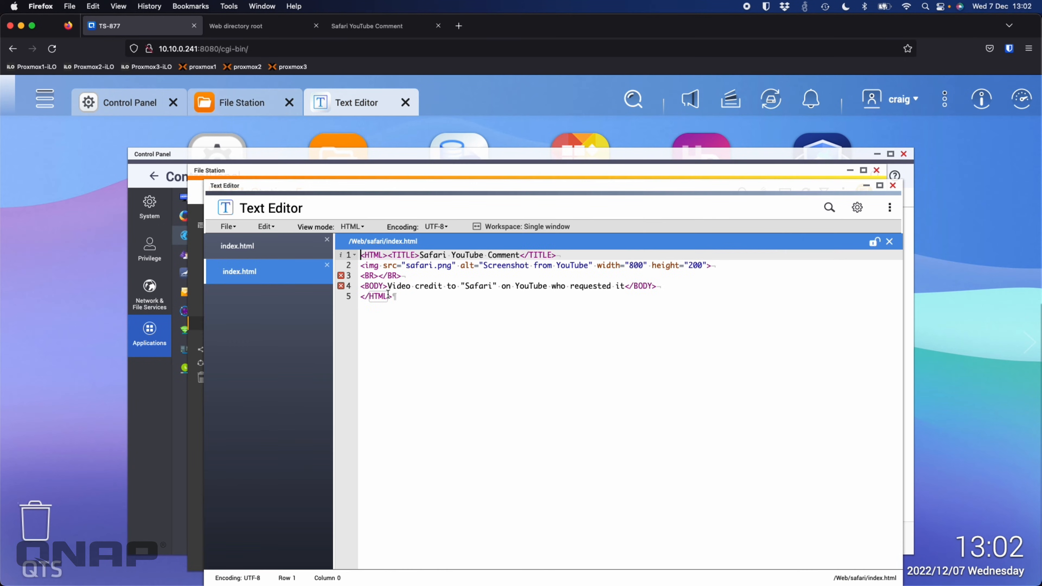
mouse_move(588, 311)
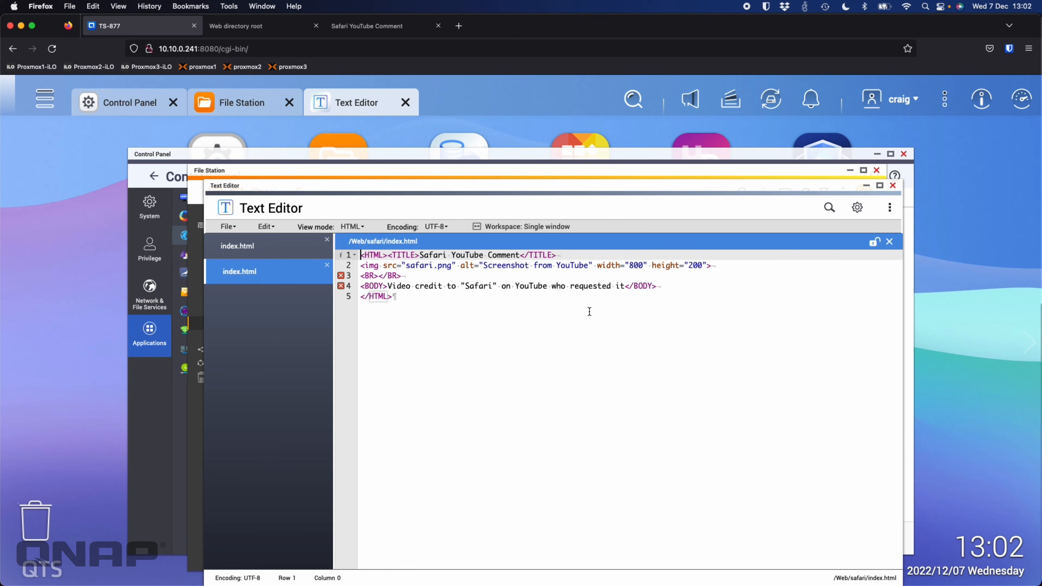
mouse_move(896, 192)
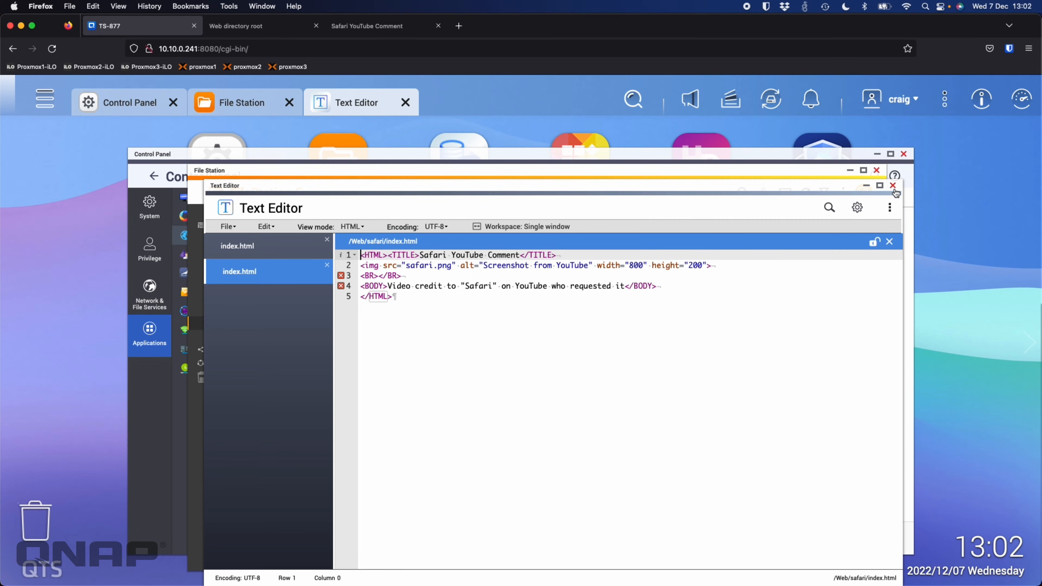
click(894, 186)
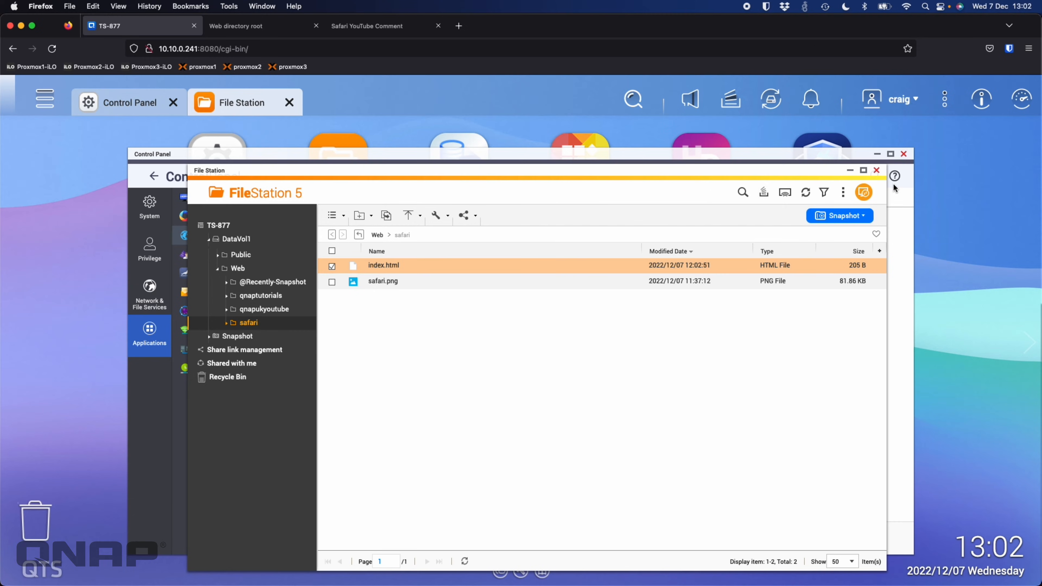
mouse_move(450, 474)
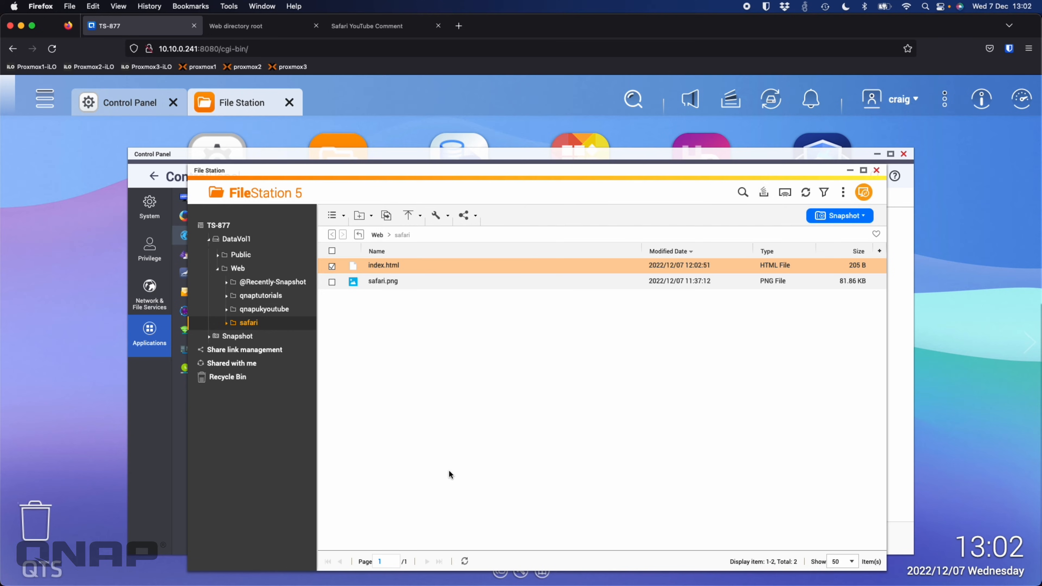
mouse_move(530, 389)
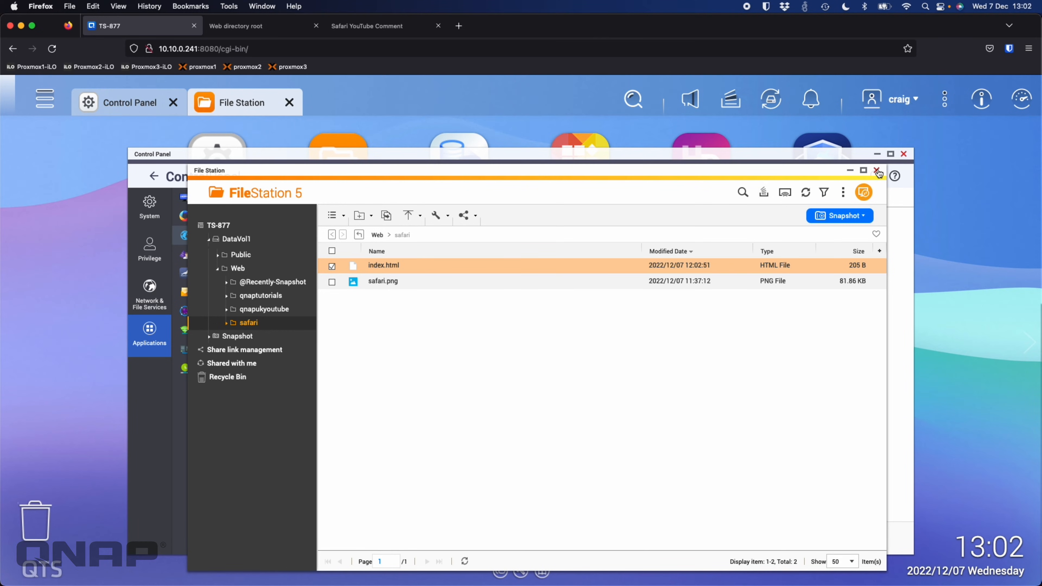
click(878, 172)
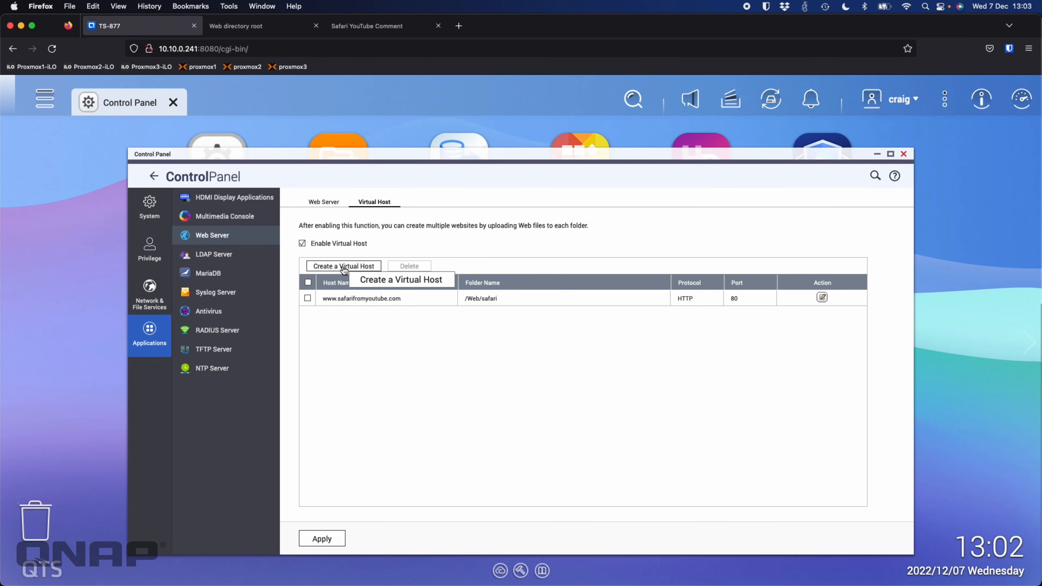
click(344, 266)
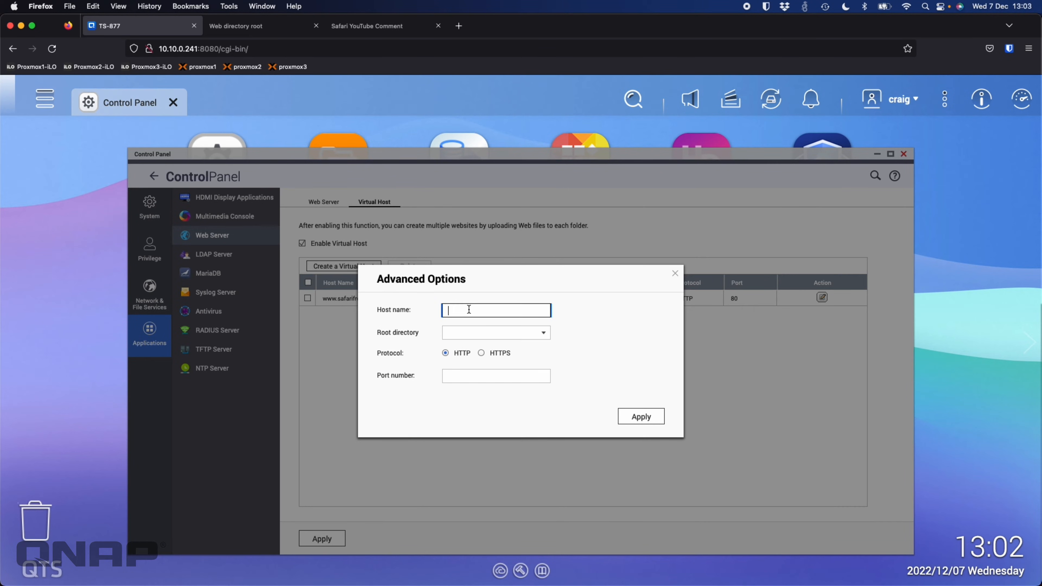
text(www.)
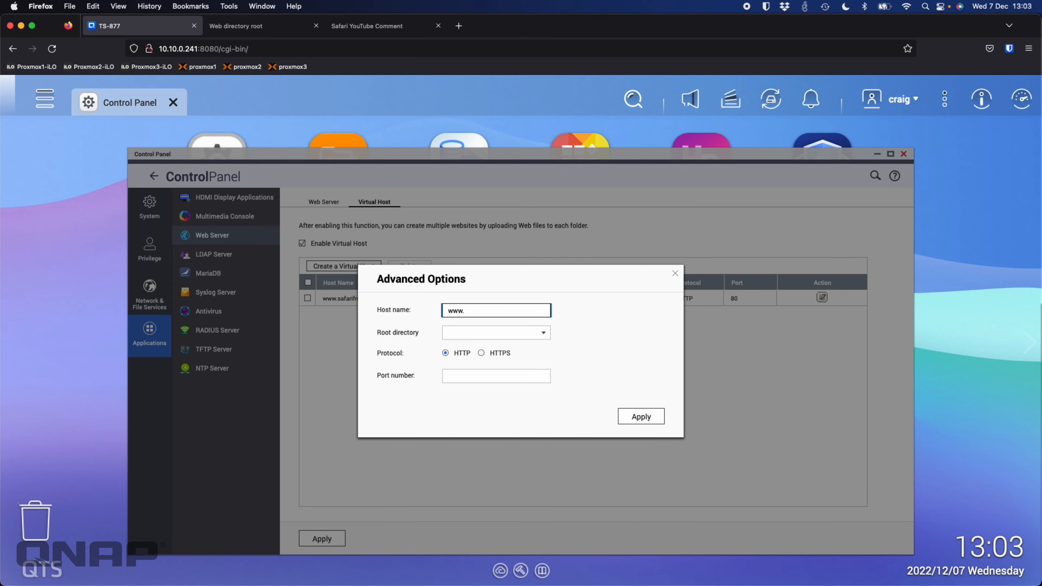
text(qnaptutorials.co.uk)
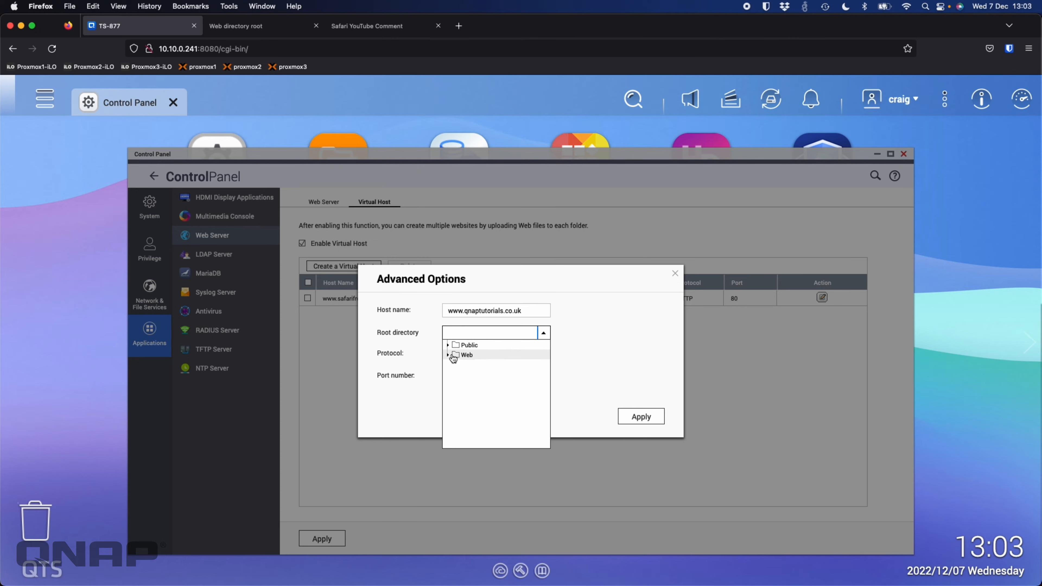
click(447, 355)
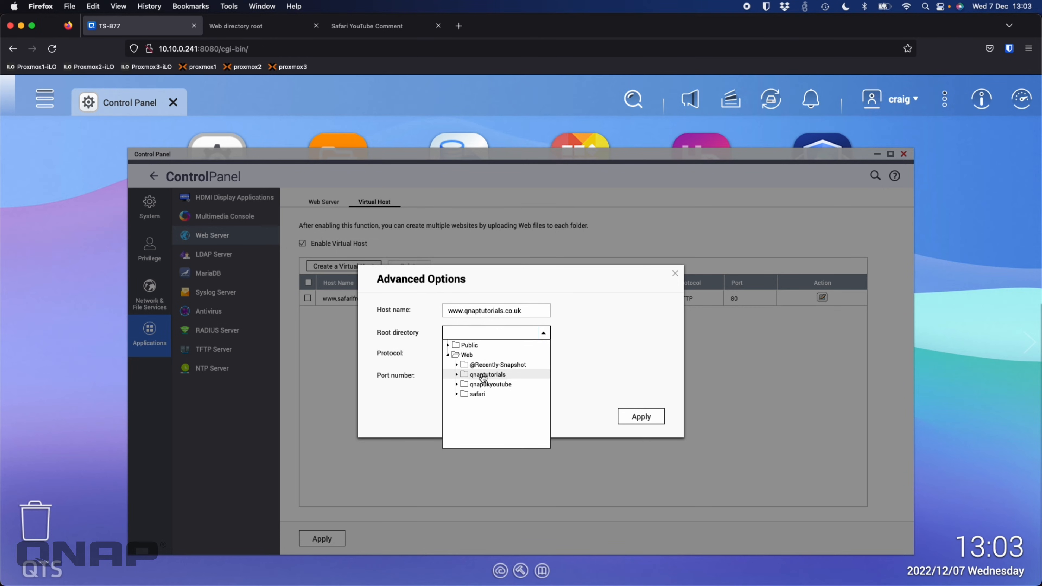
click(486, 374)
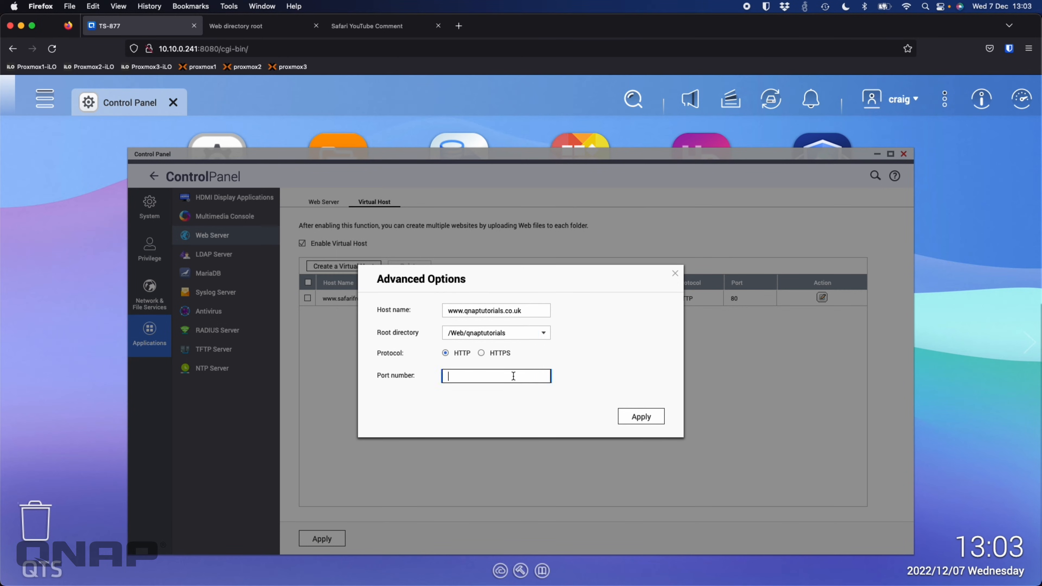
text(80)
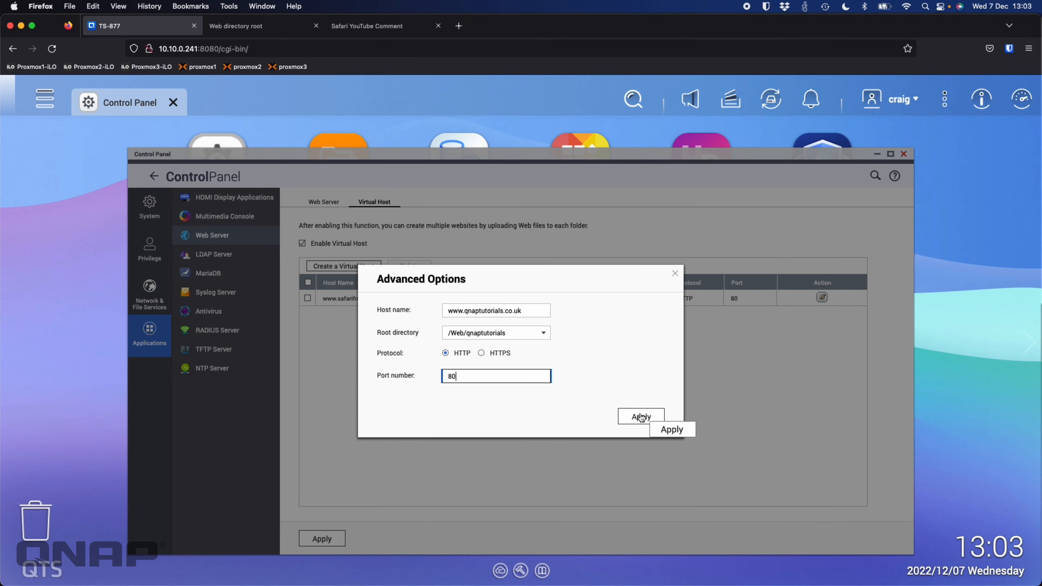
click(640, 417)
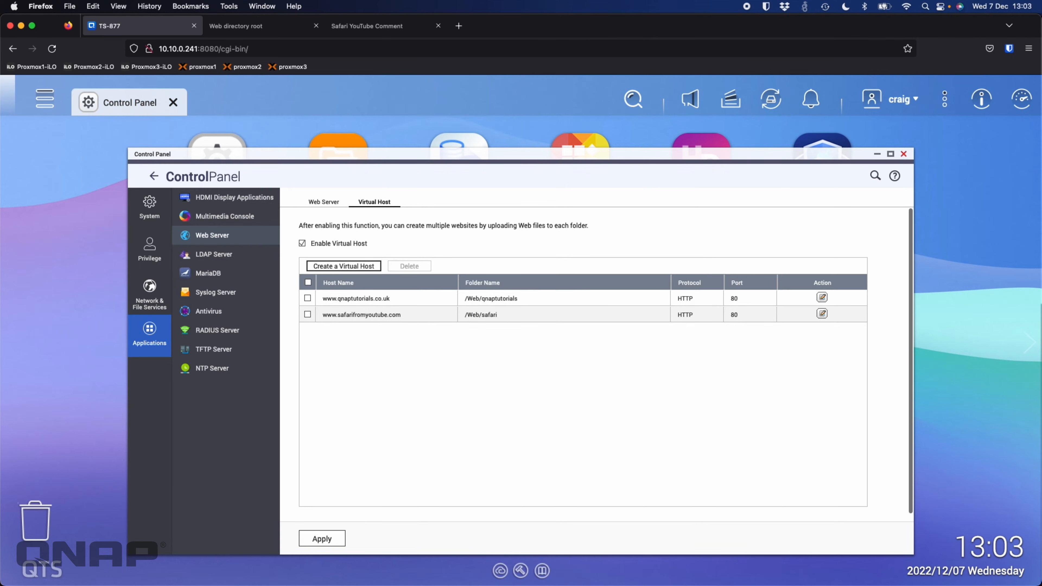
click(343, 266)
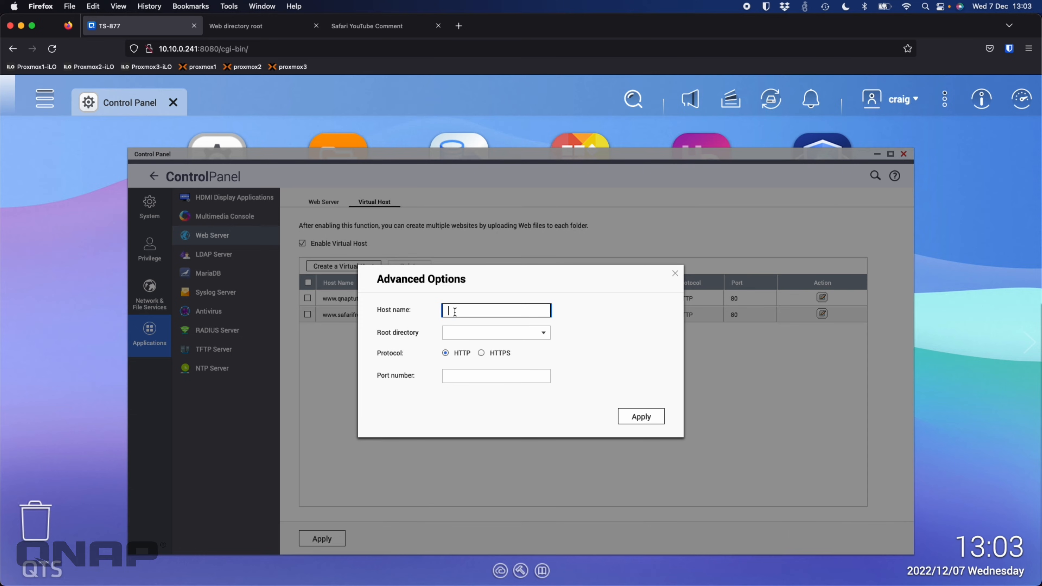
text(www.qnapuk)
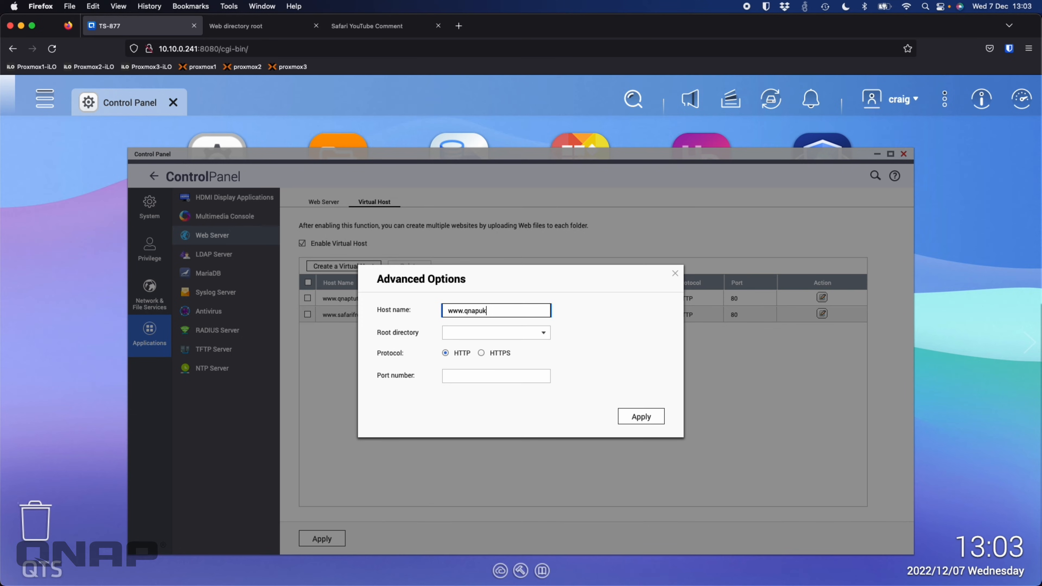
text(youtube.co.uk)
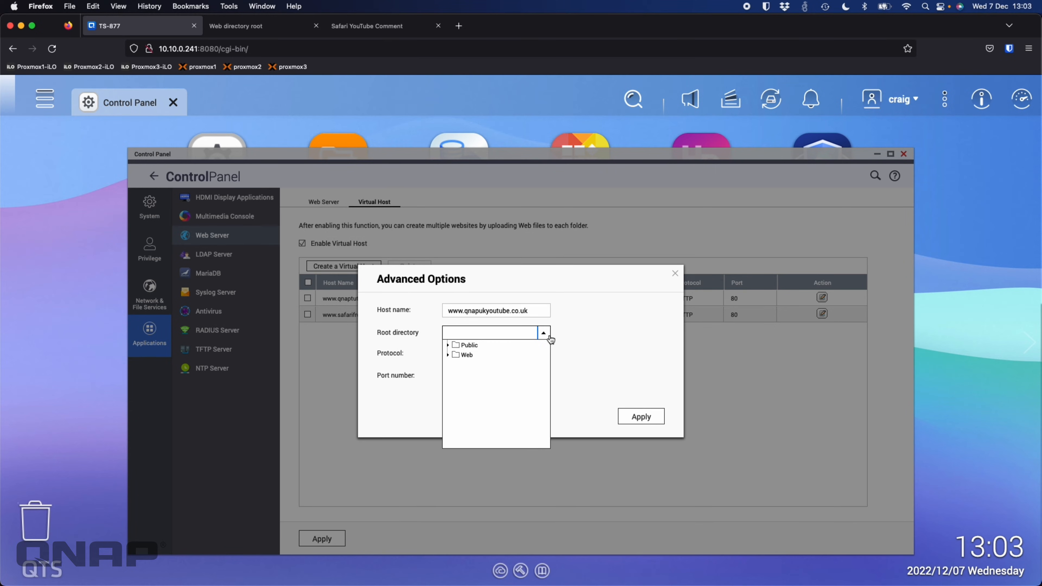
click(448, 354)
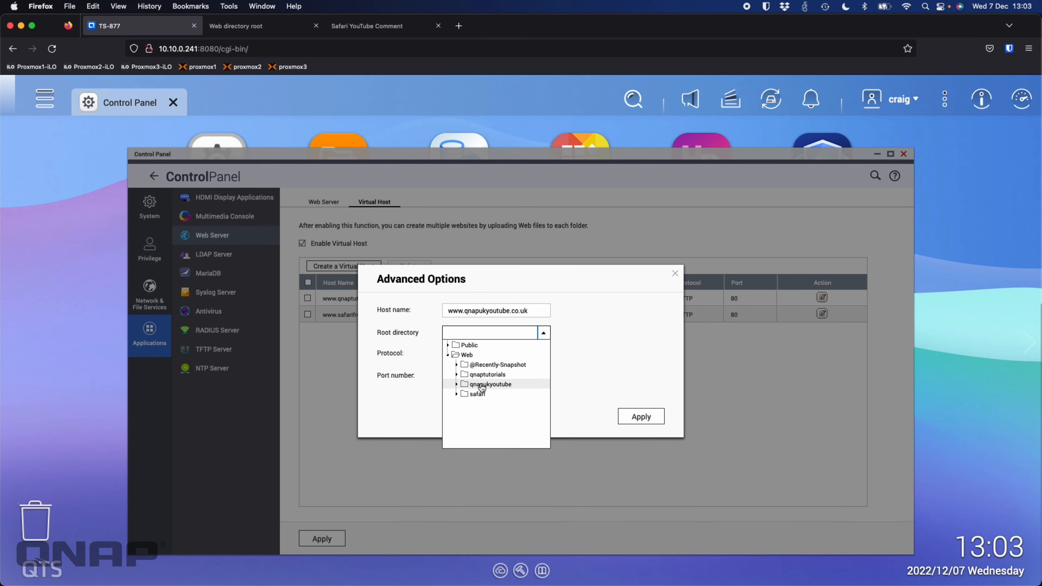
click(488, 384)
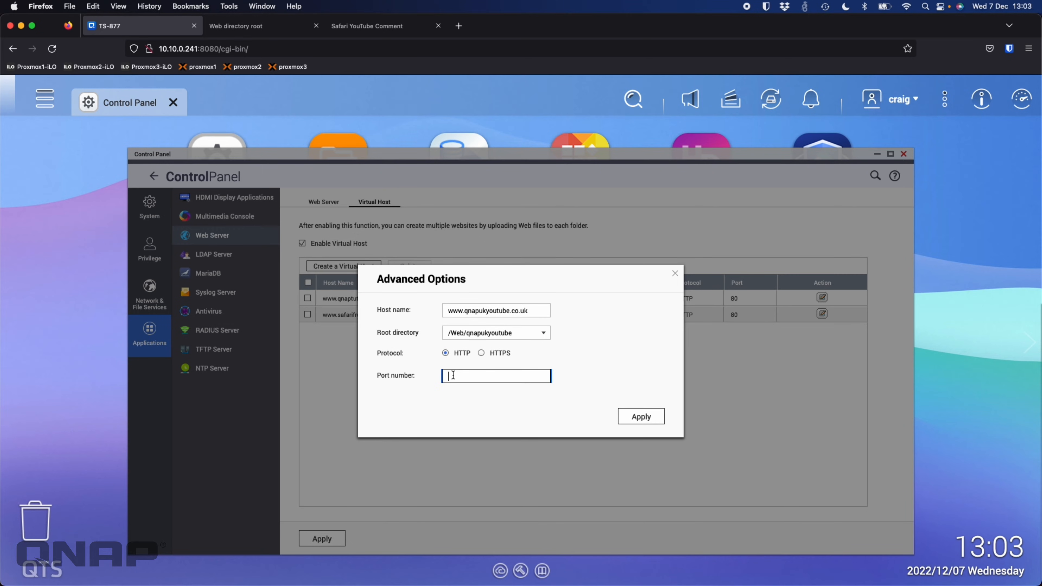
text(80)
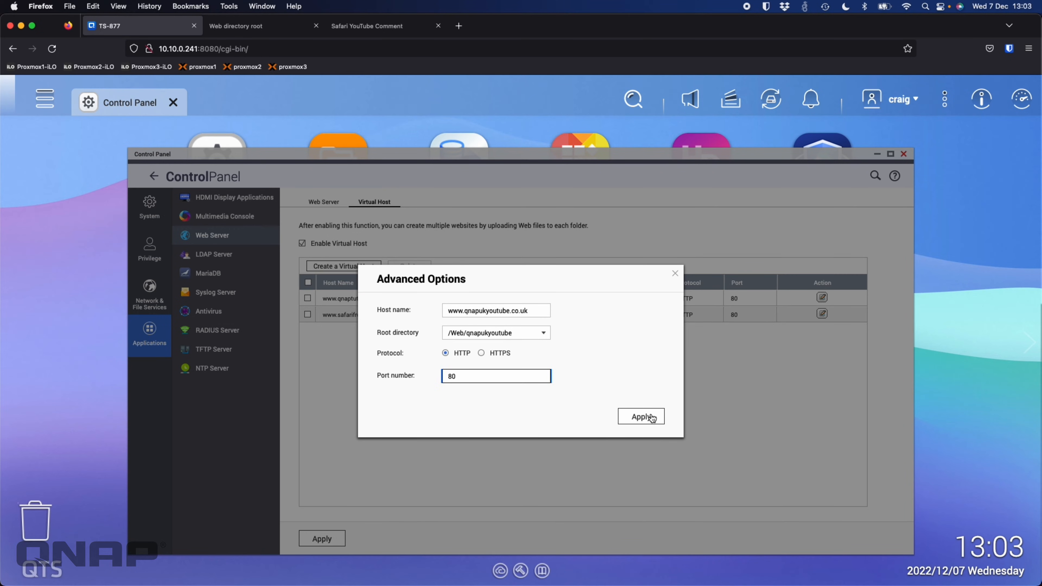
click(640, 417)
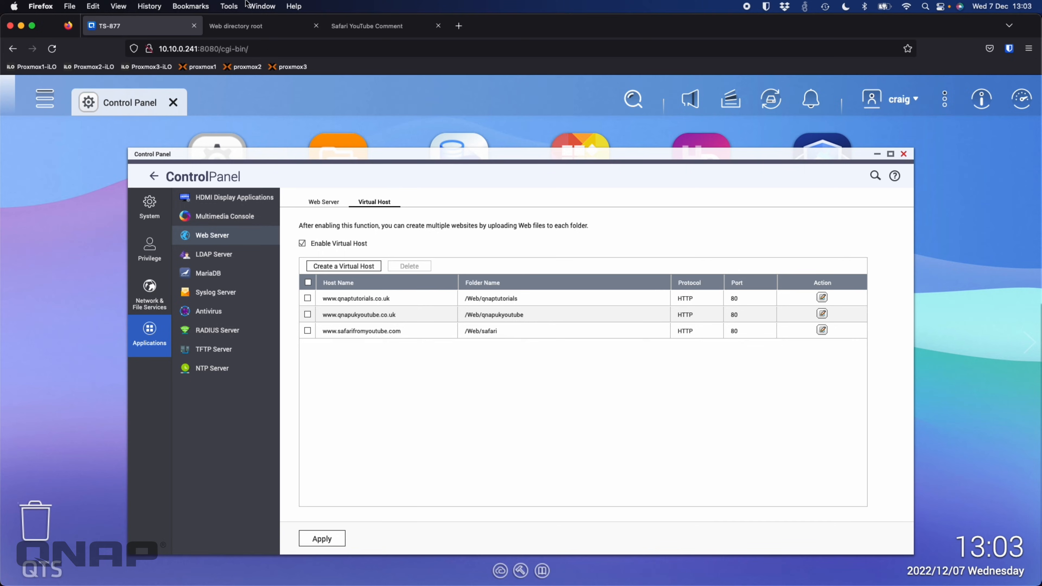
mouse_move(343, 176)
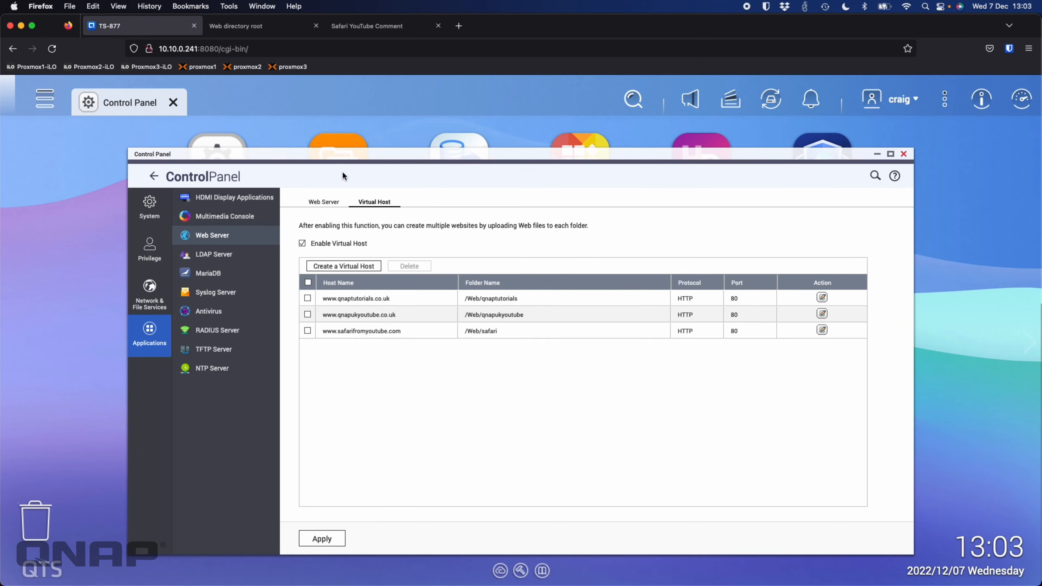
mouse_move(371, 241)
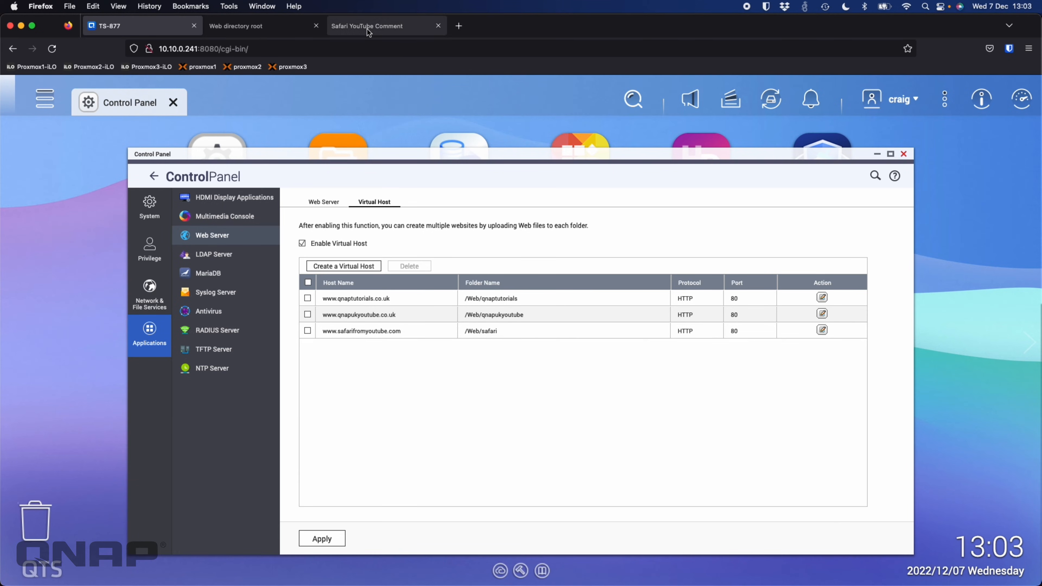
Check the safarifromyoutube site tab, then start a new blank browser tab.
click(366, 26)
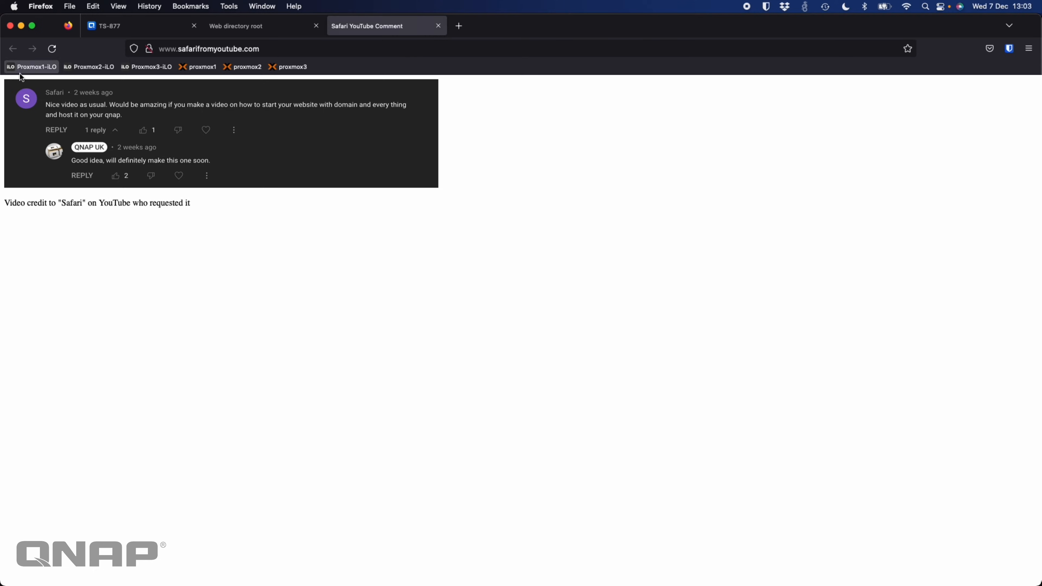
mouse_move(224, 165)
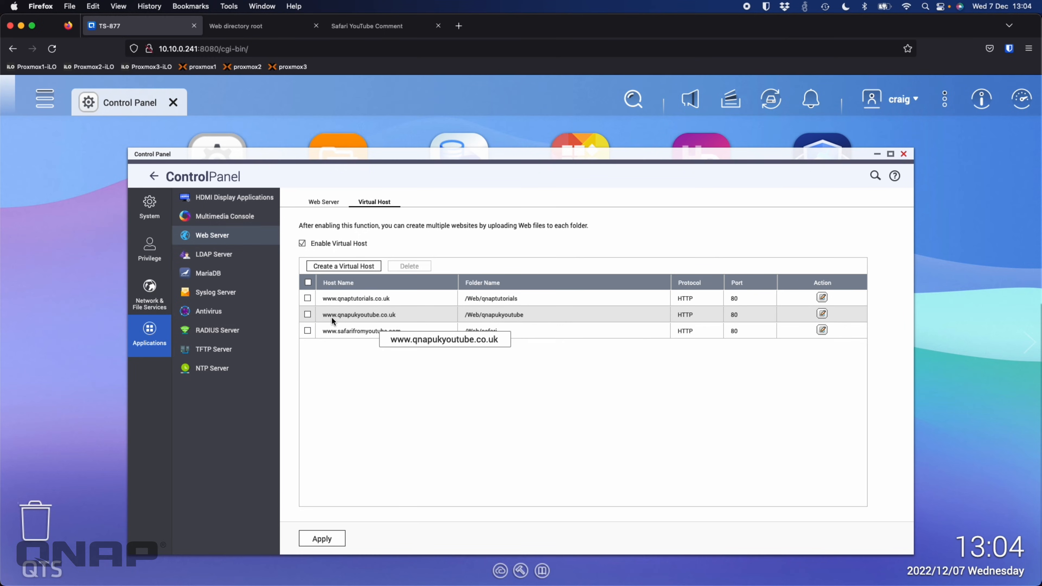
click(458, 26)
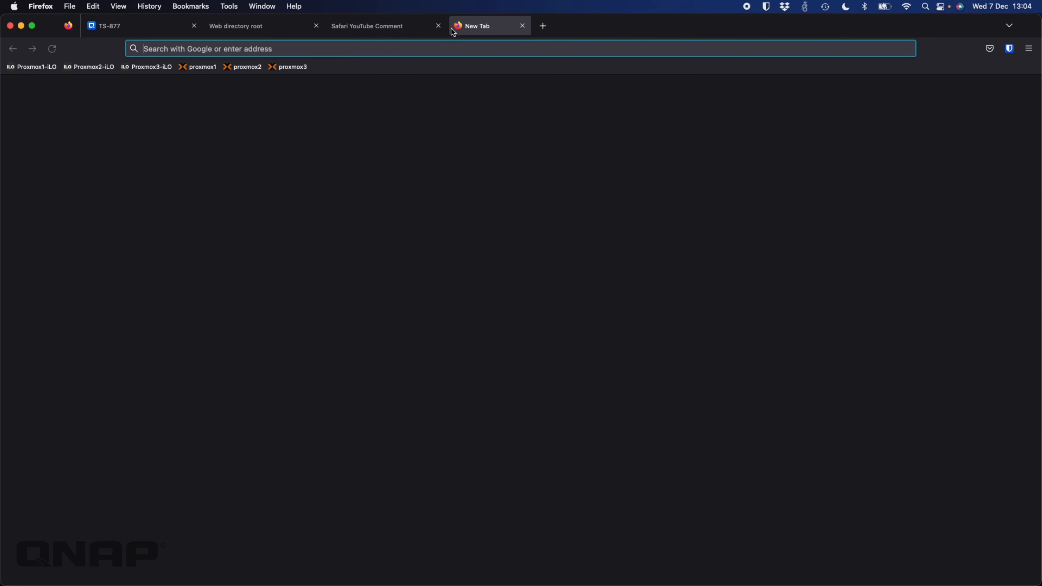
text(www.applianceshop.co.uk/)
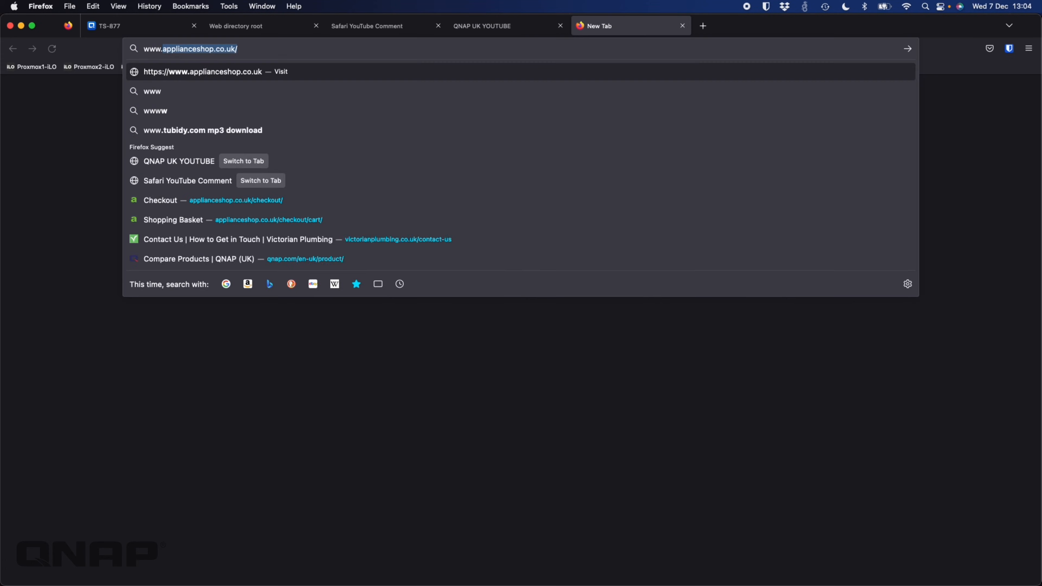
text(www.qnaptuto)
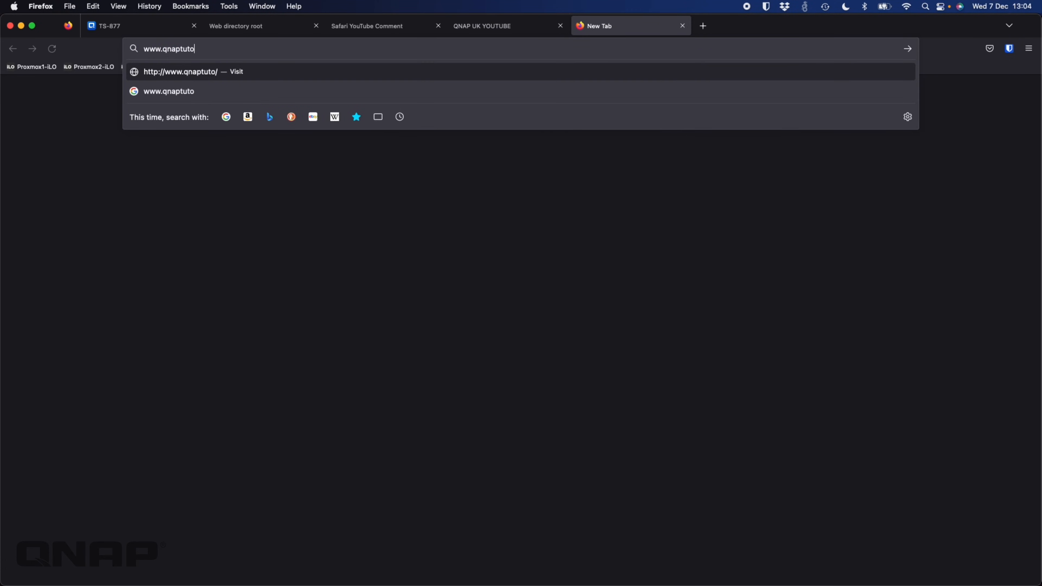
text(rials.co.uk)
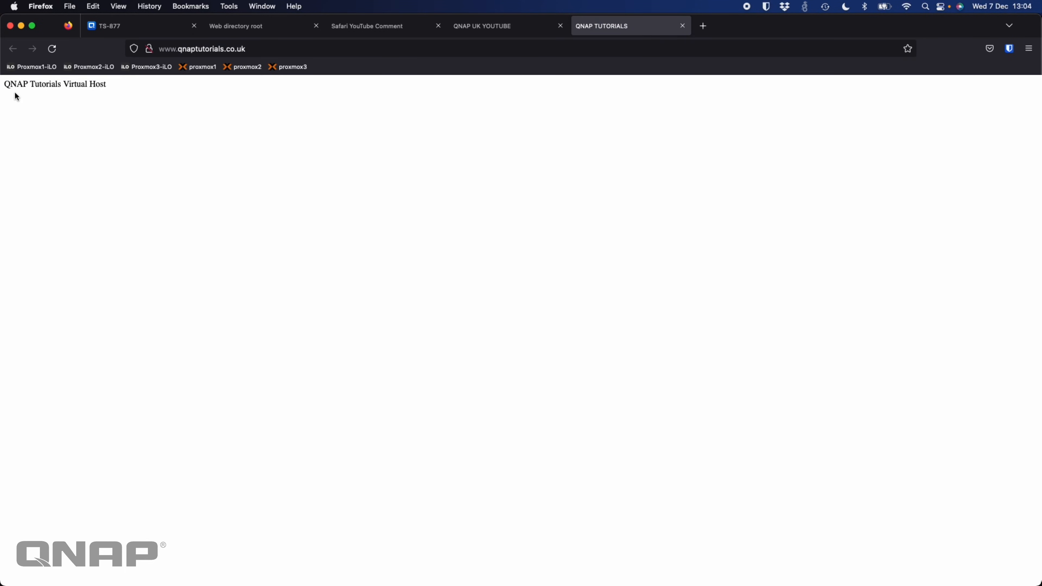
click(367, 26)
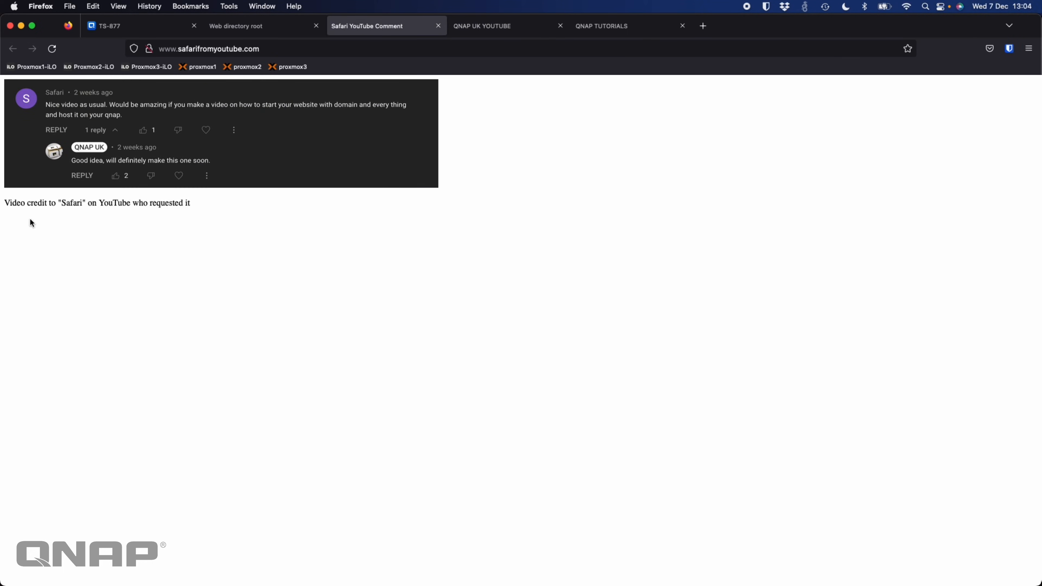
mouse_move(212, 224)
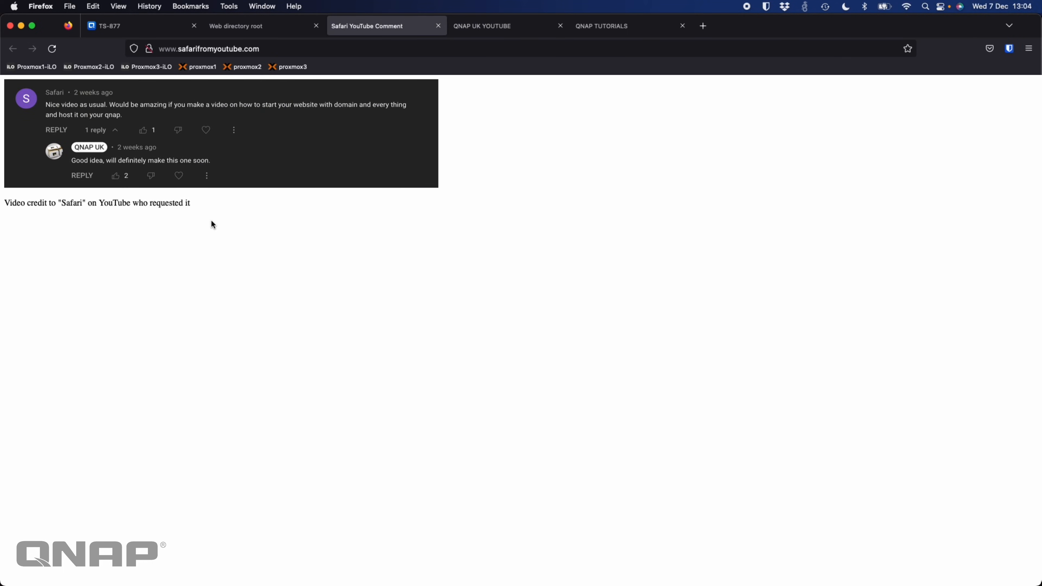
click(133, 26)
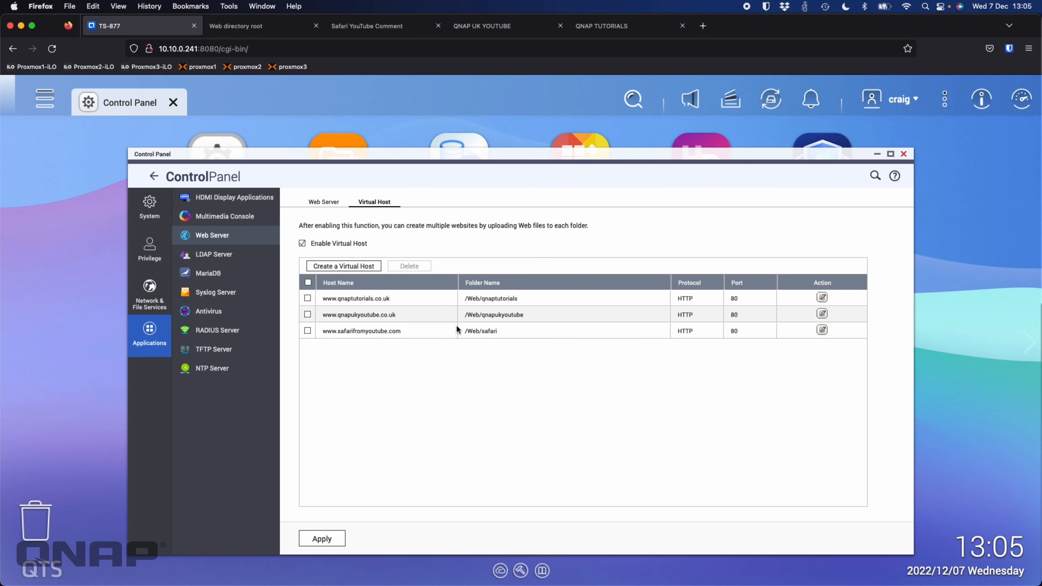
mouse_move(512, 344)
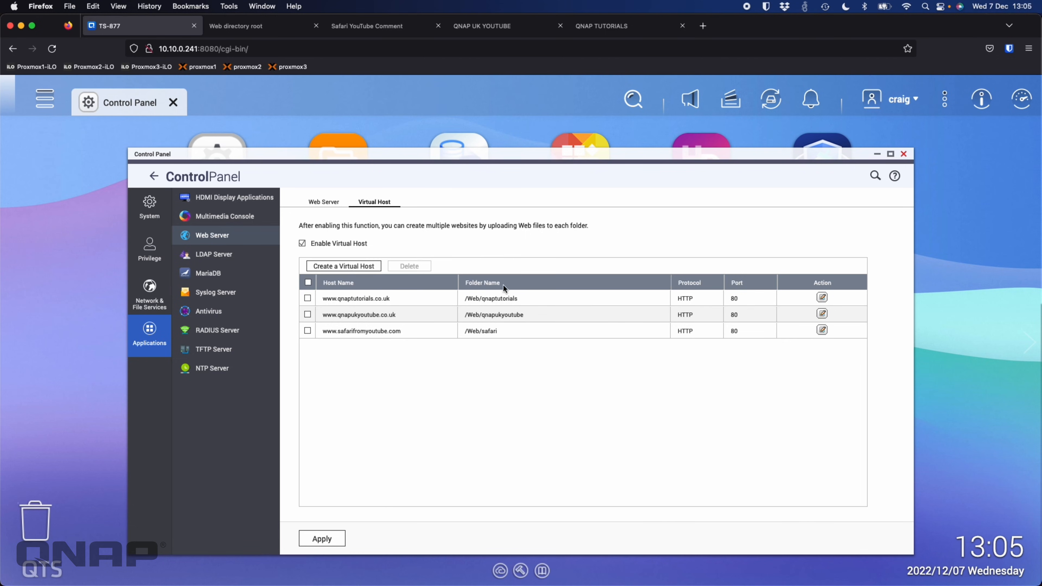
mouse_move(494, 400)
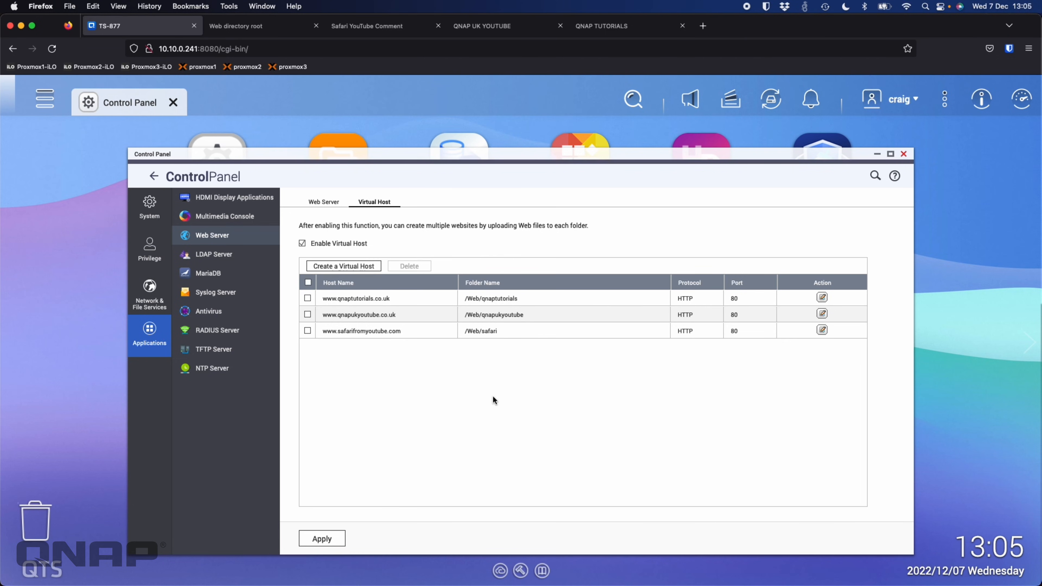